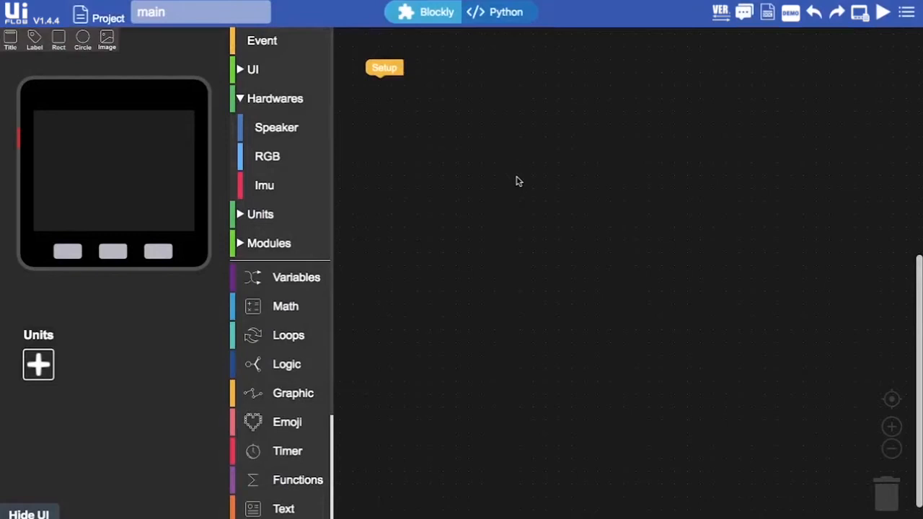
Step: Rename the project from 'main' to 'RGB Bar' in the name field
left_click(200, 11)
type("RG")
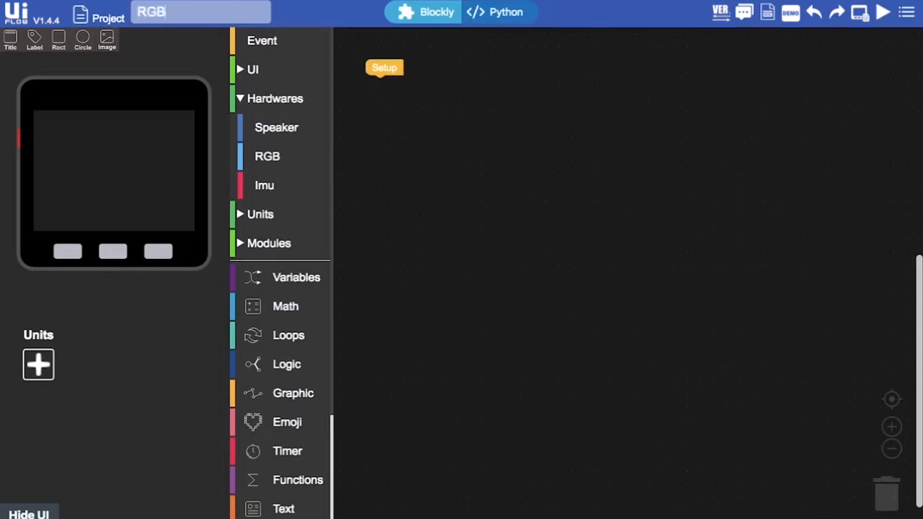
type("Bar")
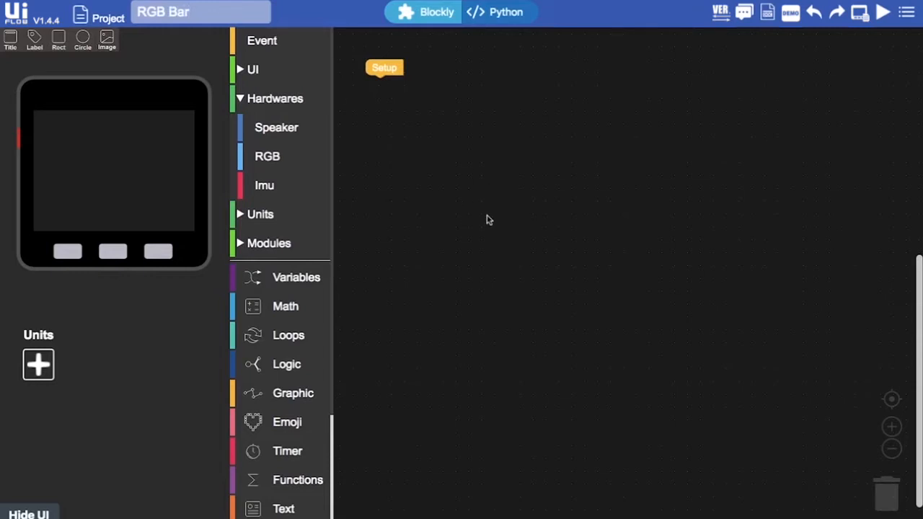
Step: Show the Hardwares > RGB block palette with the RGB bar colour blocks
left_click(274, 98)
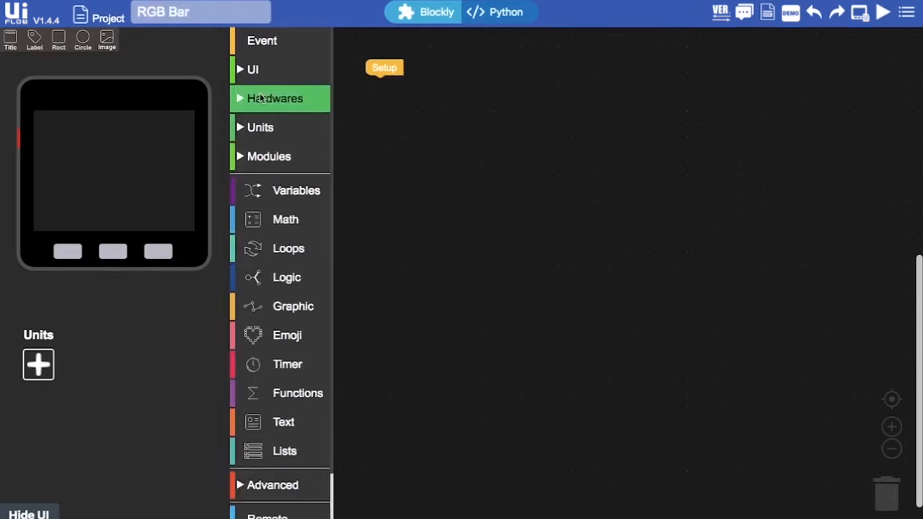
left_click(274, 98)
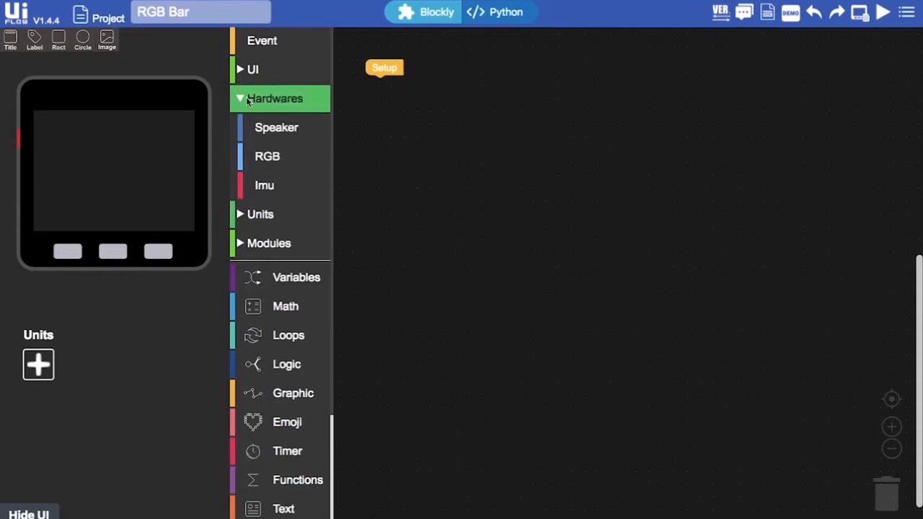
mouse_move(296, 143)
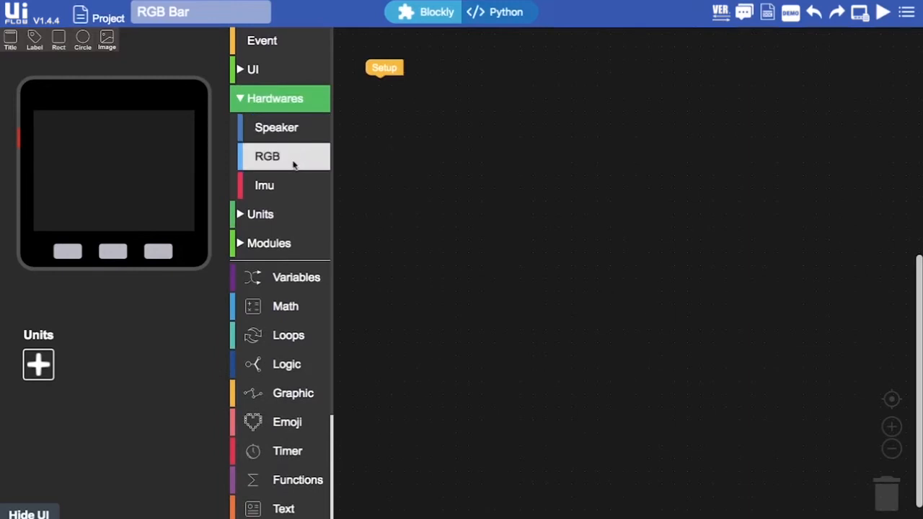
left_click(268, 156)
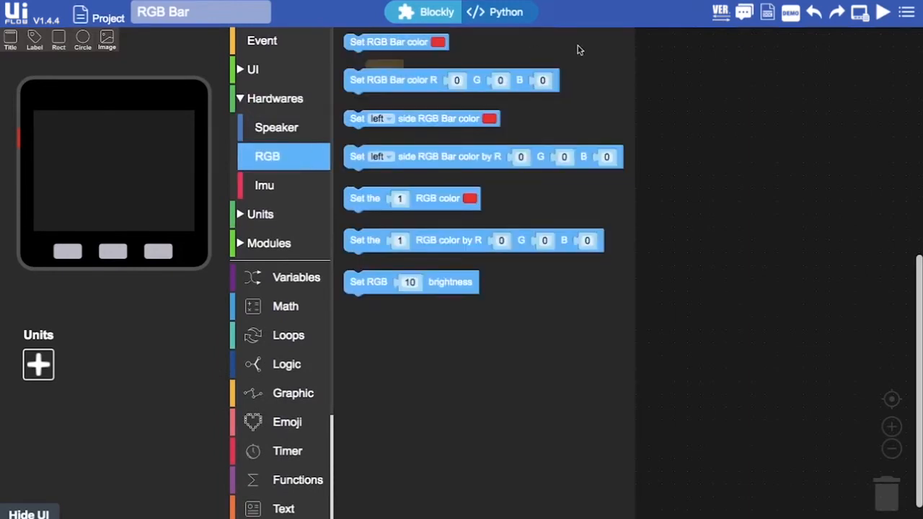
mouse_move(564, 52)
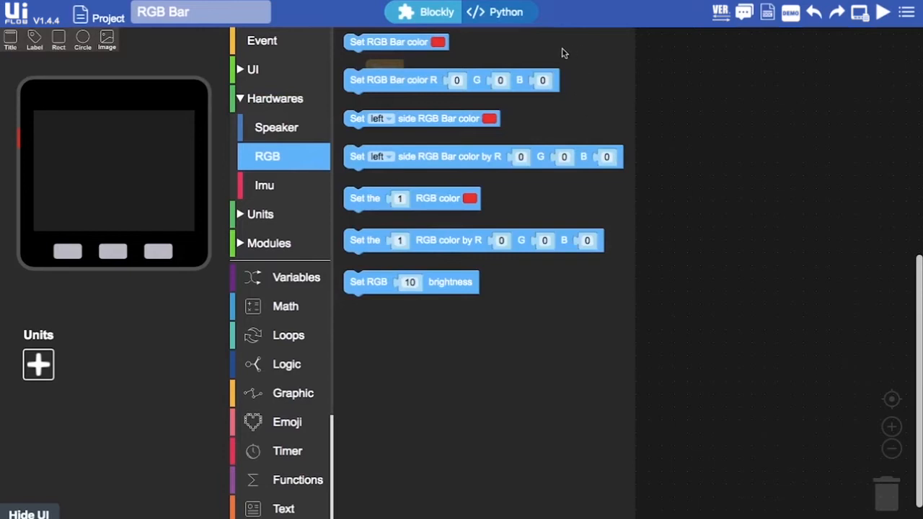
mouse_move(476, 49)
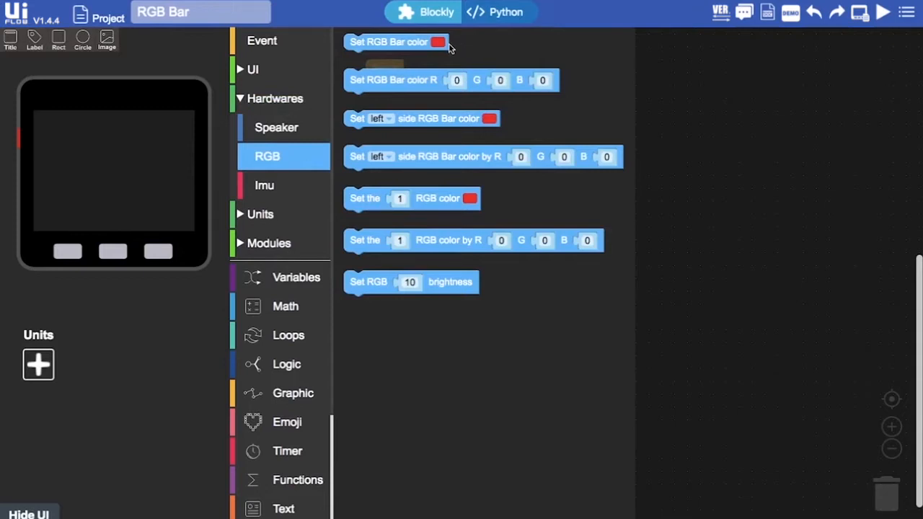
Step: Place a 'Set RGB Bar color' block under Setup and change its colour to green
left_click(390, 41)
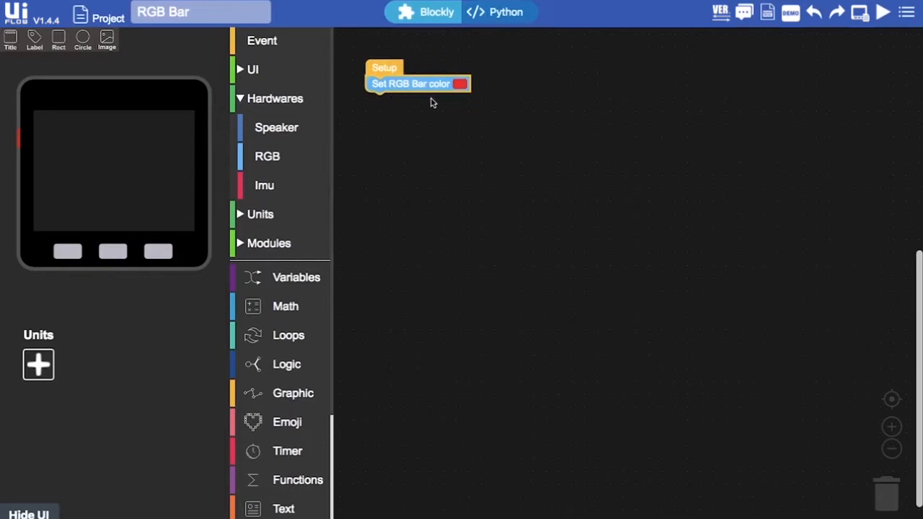
mouse_move(401, 85)
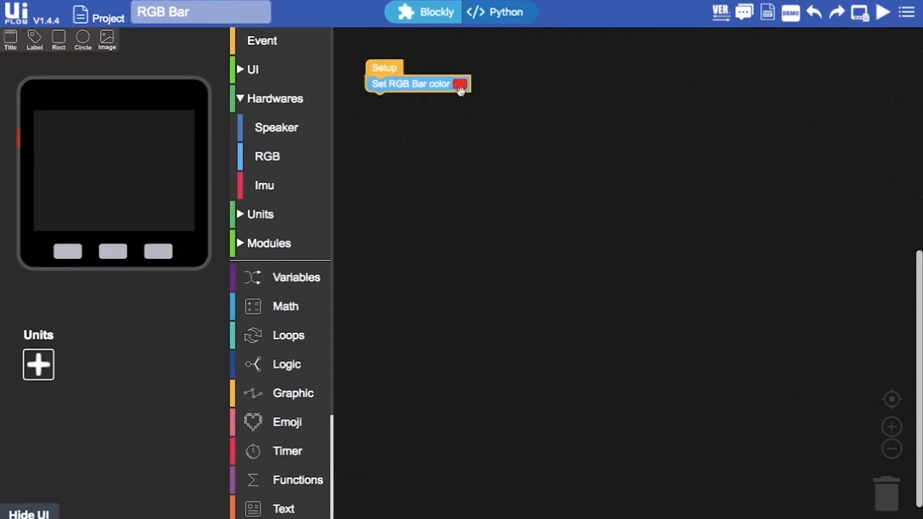
left_click(461, 84)
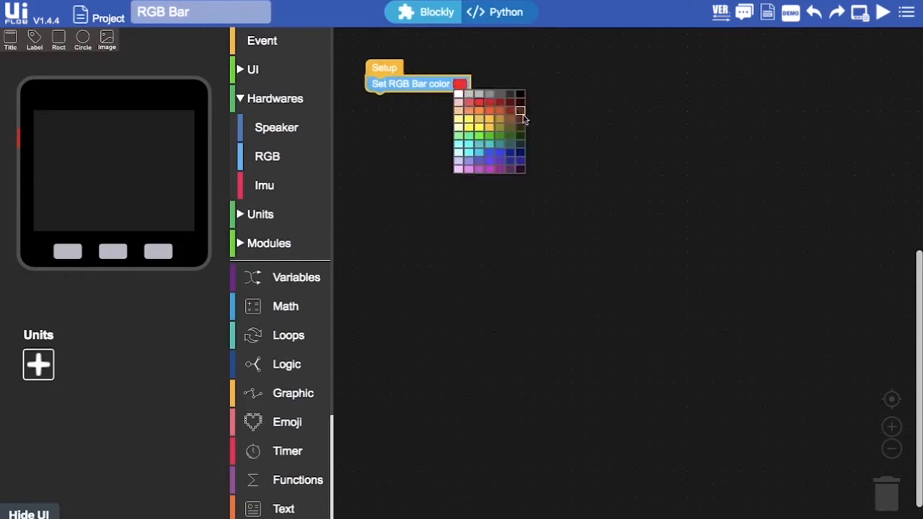
mouse_move(505, 167)
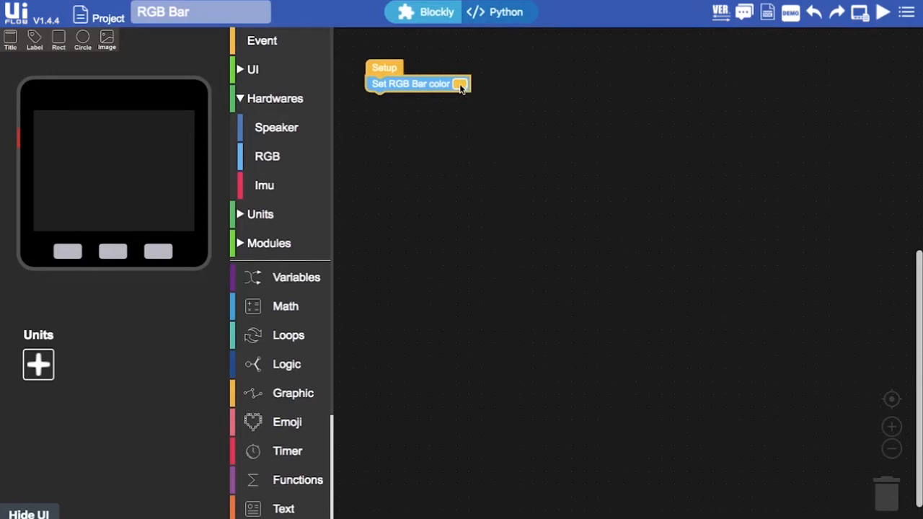
left_click(462, 84)
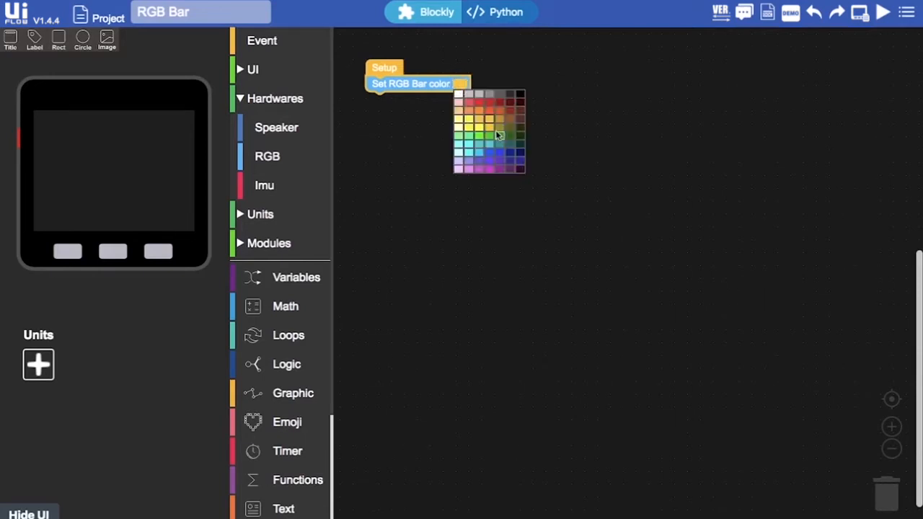
left_click(498, 135)
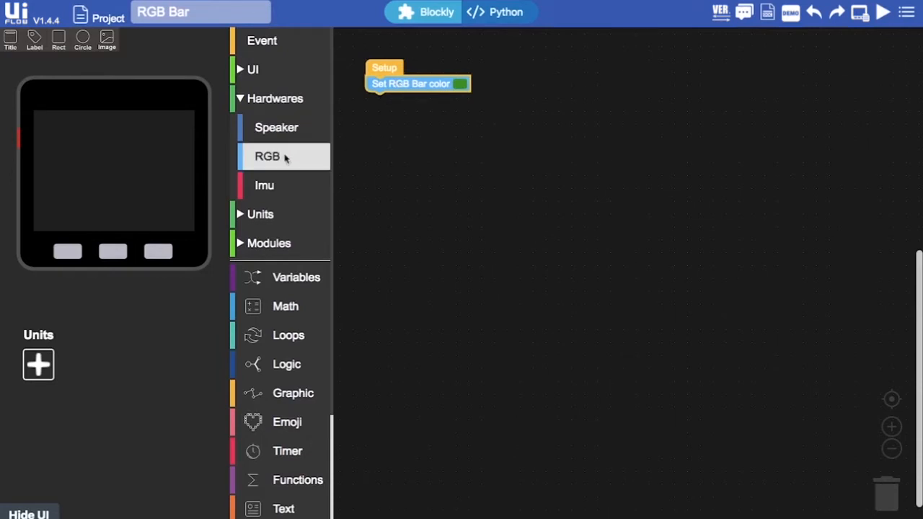
Step: Attach a 'Set left side RGB Bar color' red block beneath the green whole-bar block
left_click(268, 155)
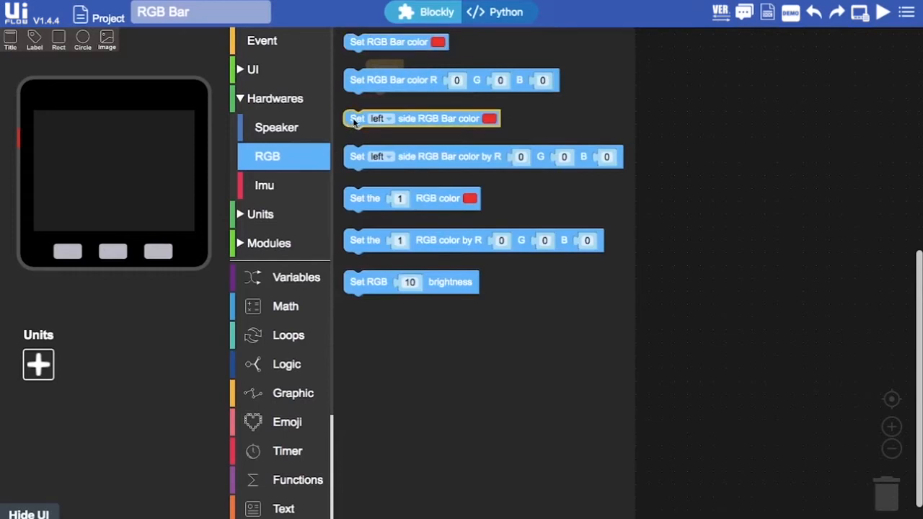
left_click_drag(421, 118, 577, 217)
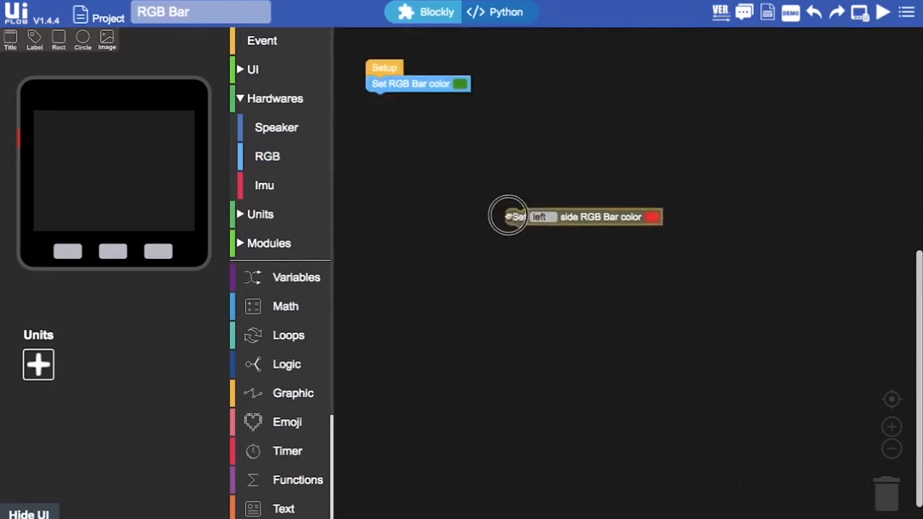
left_click_drag(577, 216, 445, 101)
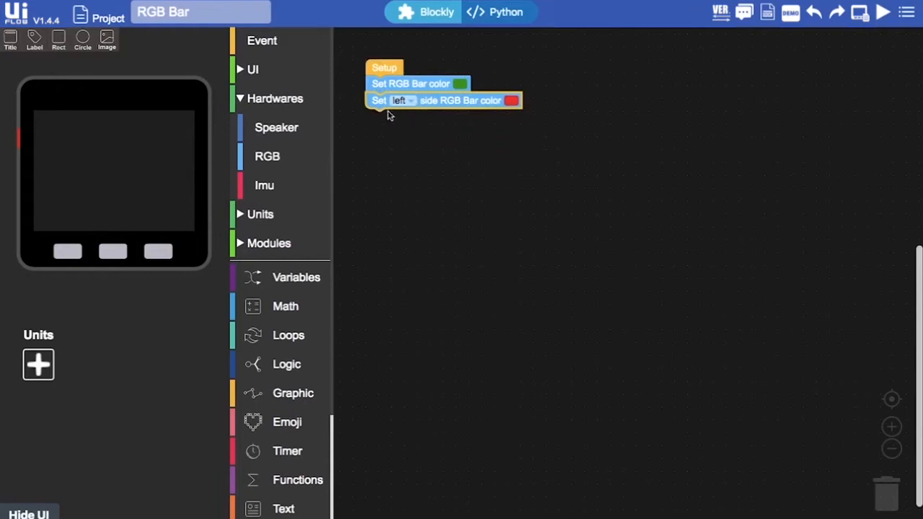
mouse_move(430, 107)
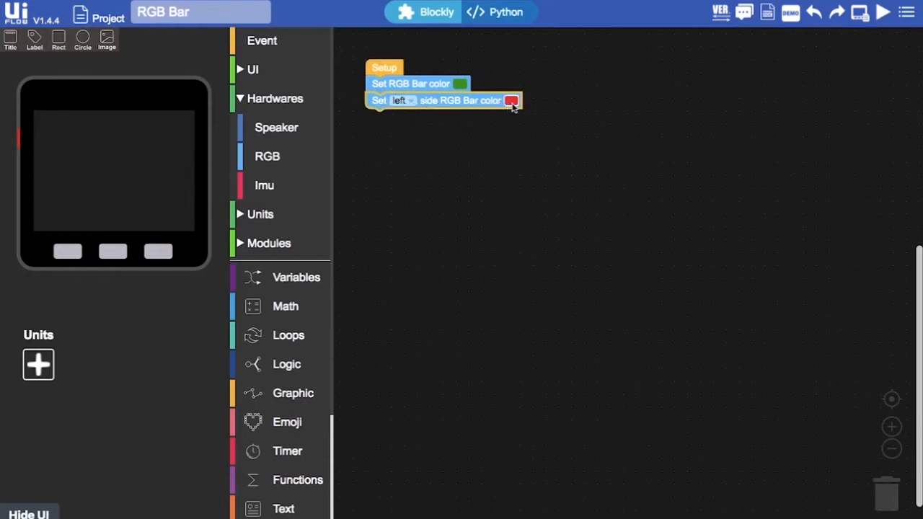
mouse_move(402, 101)
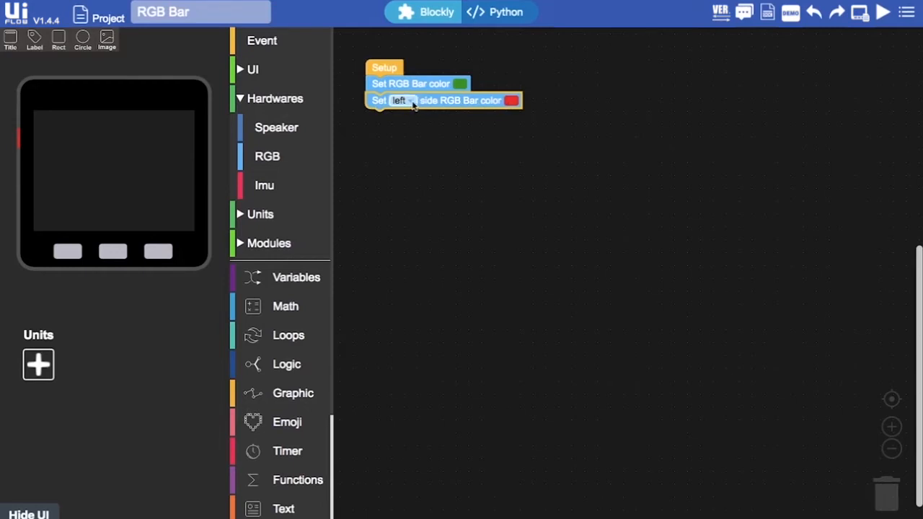
left_click(401, 101)
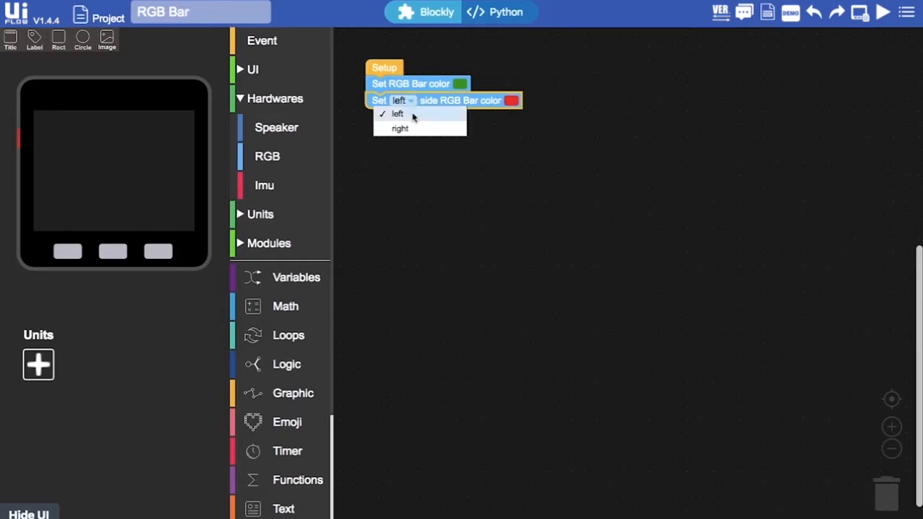
mouse_move(413, 138)
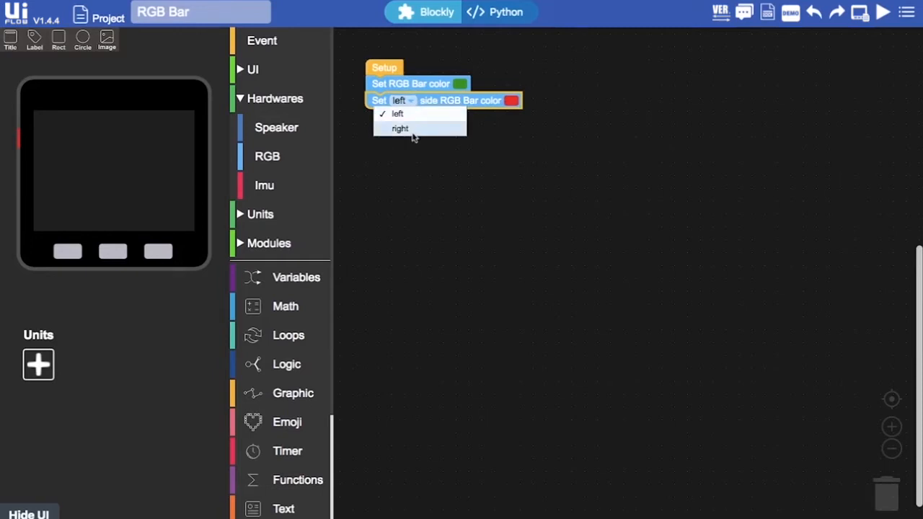
mouse_move(421, 114)
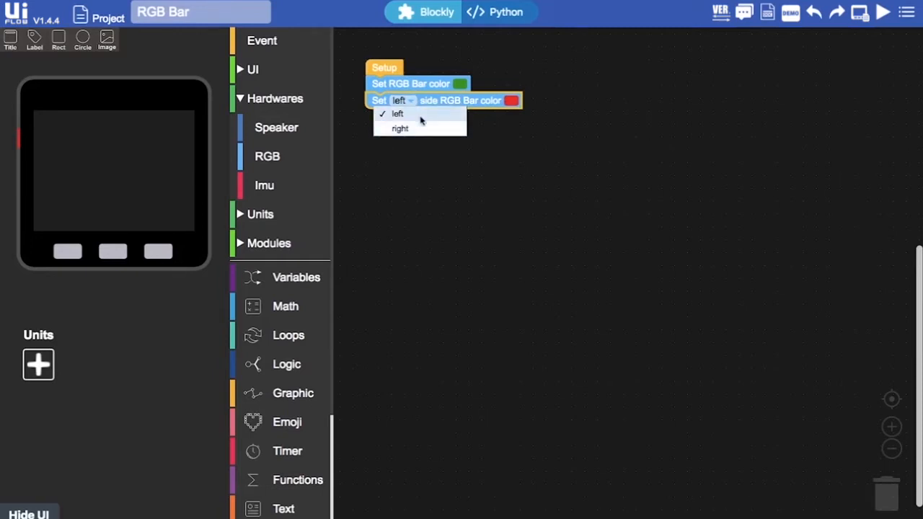
right_click(462, 101)
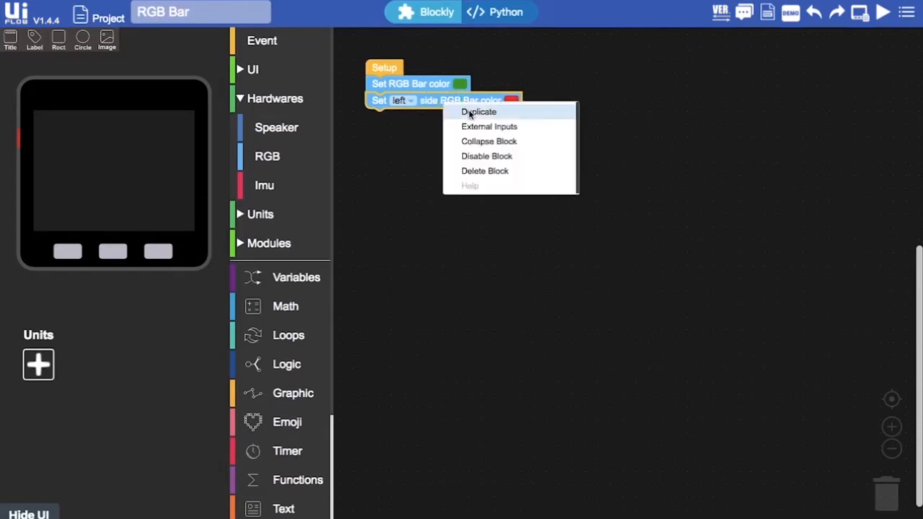
left_click(479, 112)
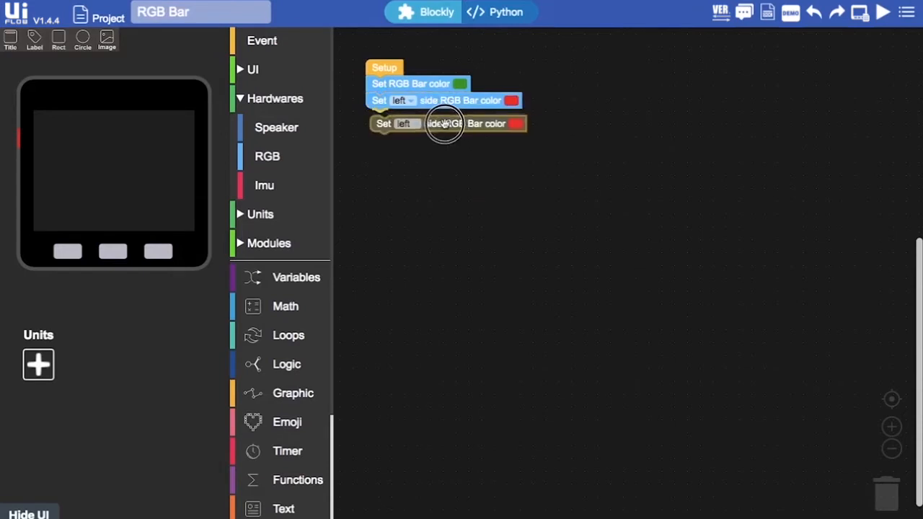
left_click(402, 117)
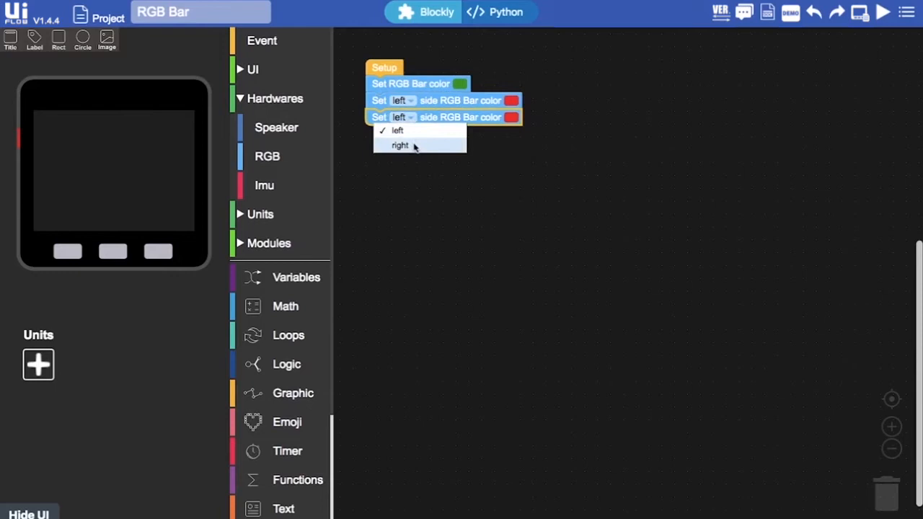
left_click(399, 145)
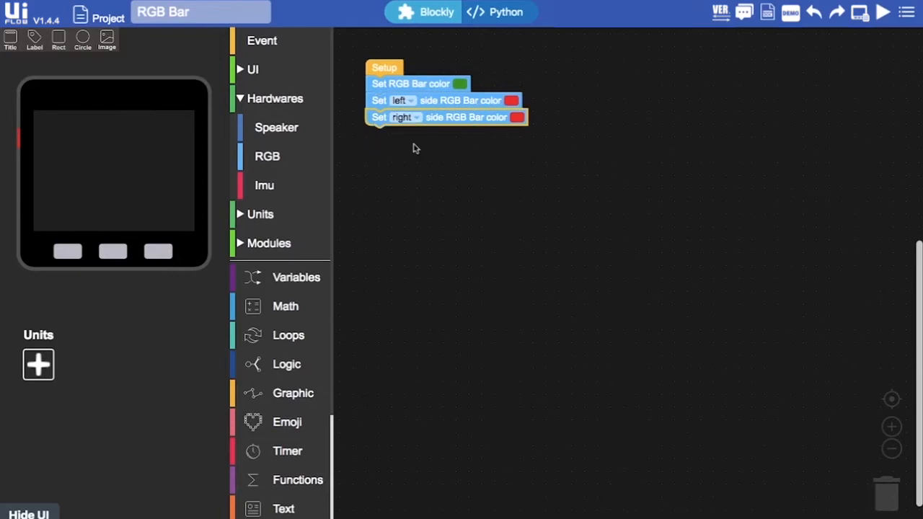
mouse_move(442, 149)
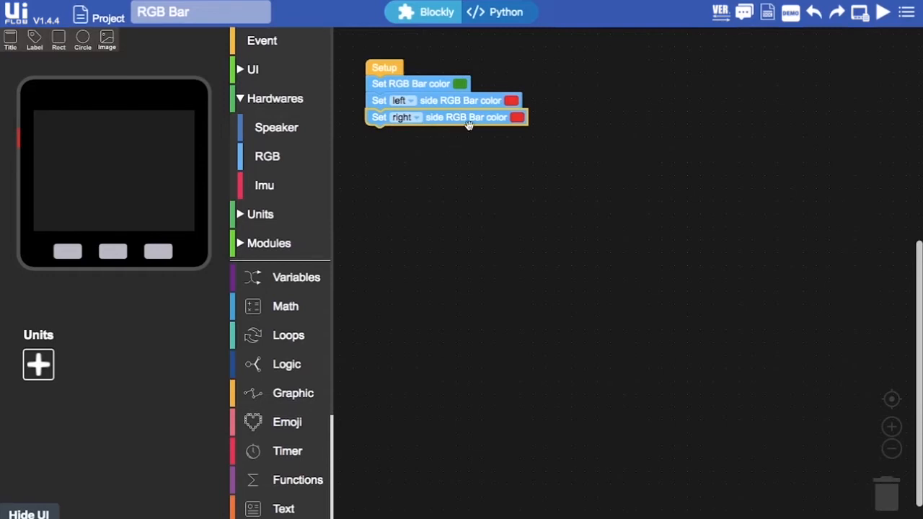
mouse_move(435, 162)
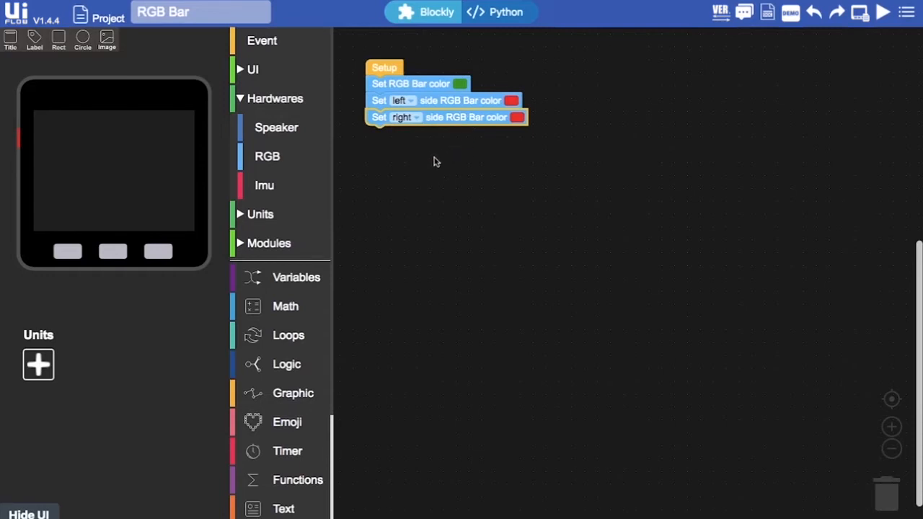
mouse_move(496, 193)
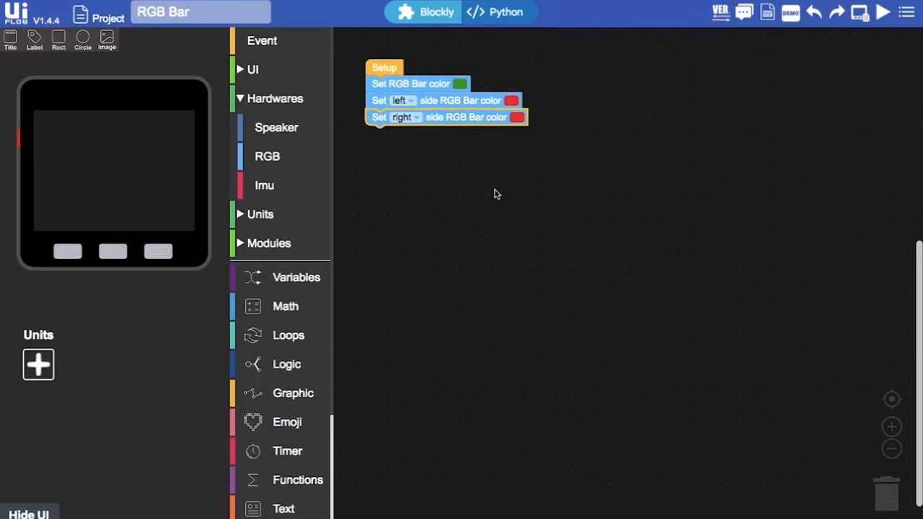
mouse_move(421, 173)
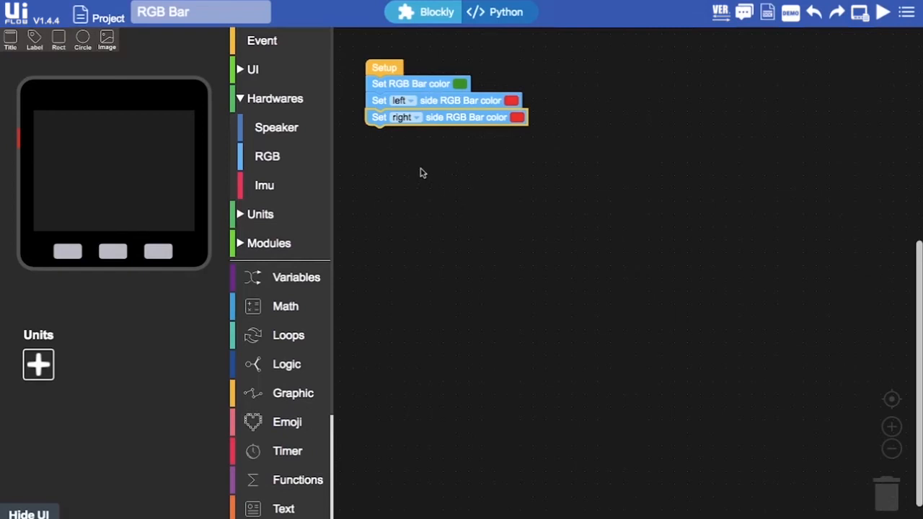
mouse_move(378, 68)
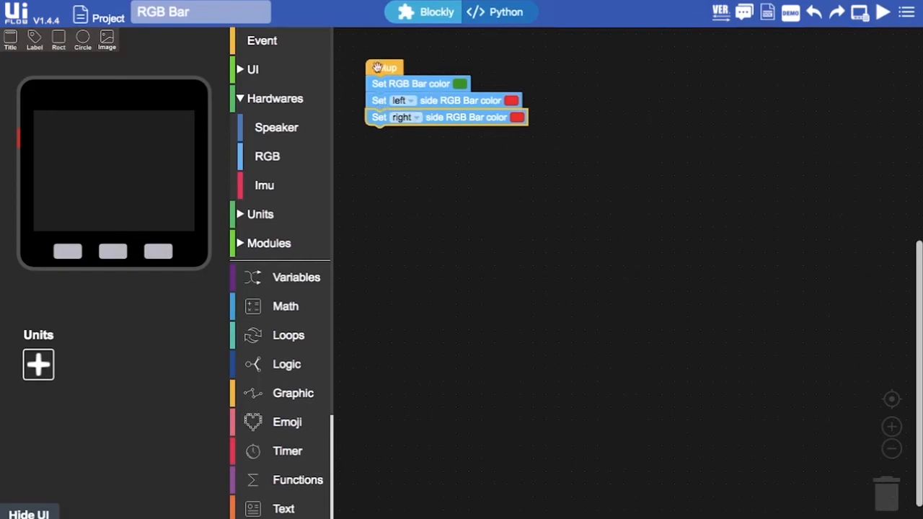
mouse_move(293, 392)
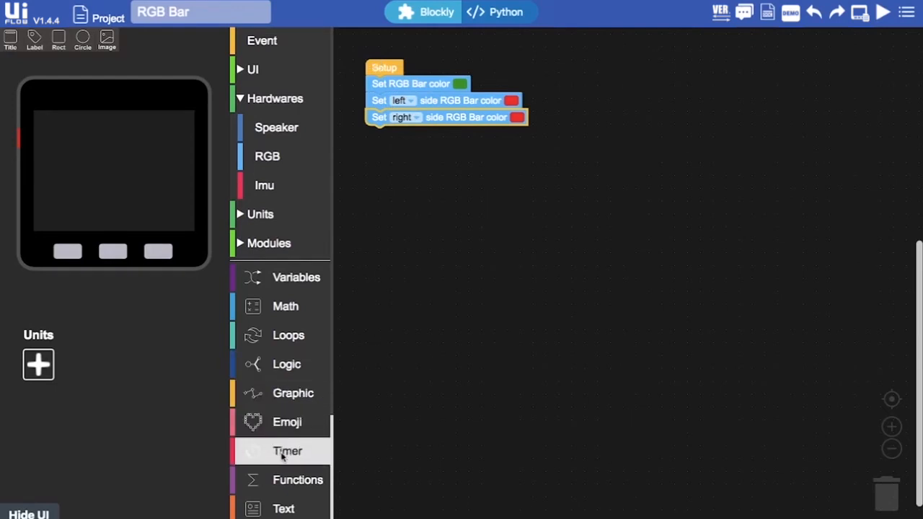
Step: Insert a Wait 1 s block after the left-side colour block and run the code
left_click_drag(287, 450, 474, 181)
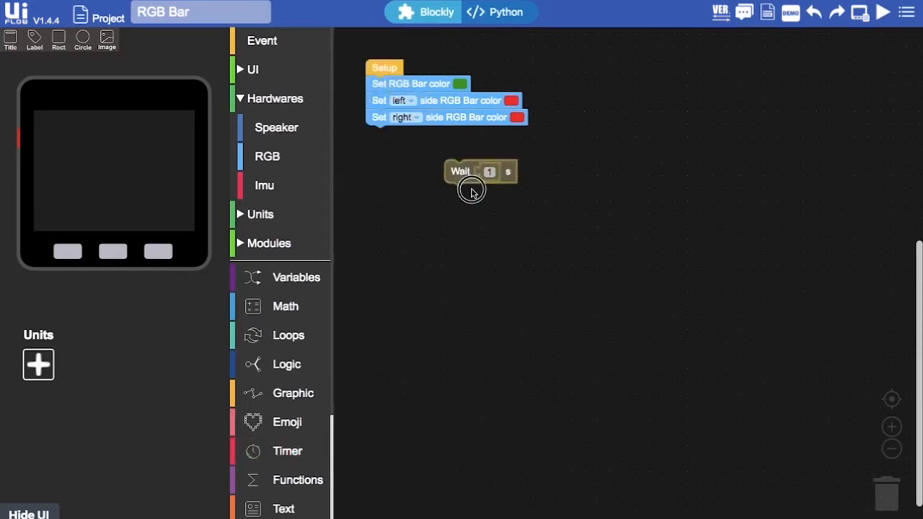
left_click_drag(482, 172, 401, 121)
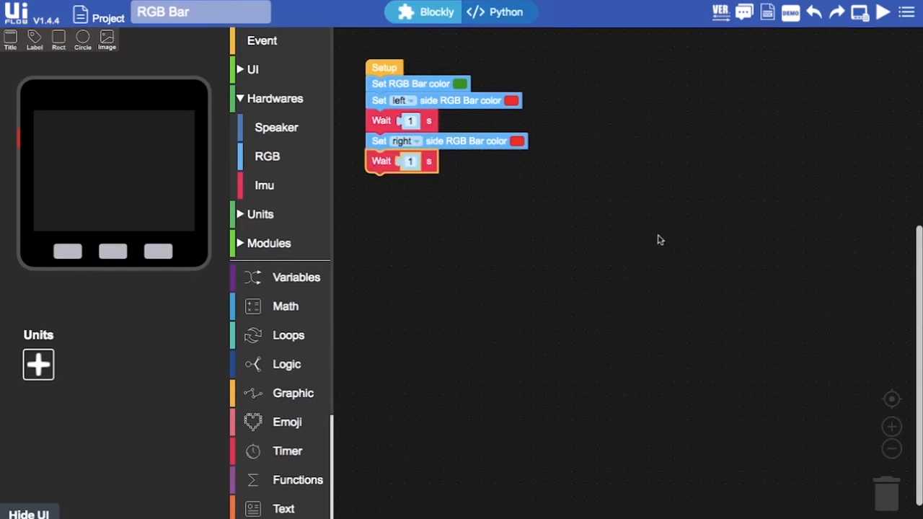
left_click(883, 12)
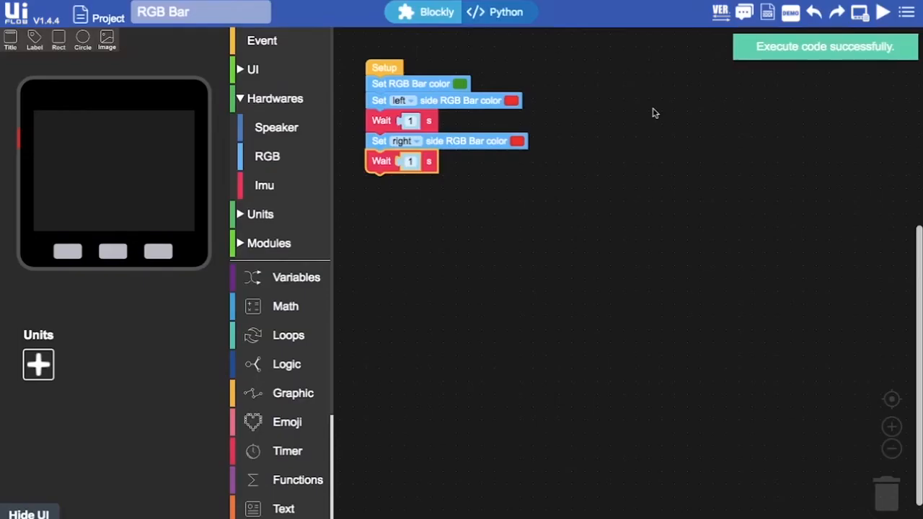
mouse_move(489, 220)
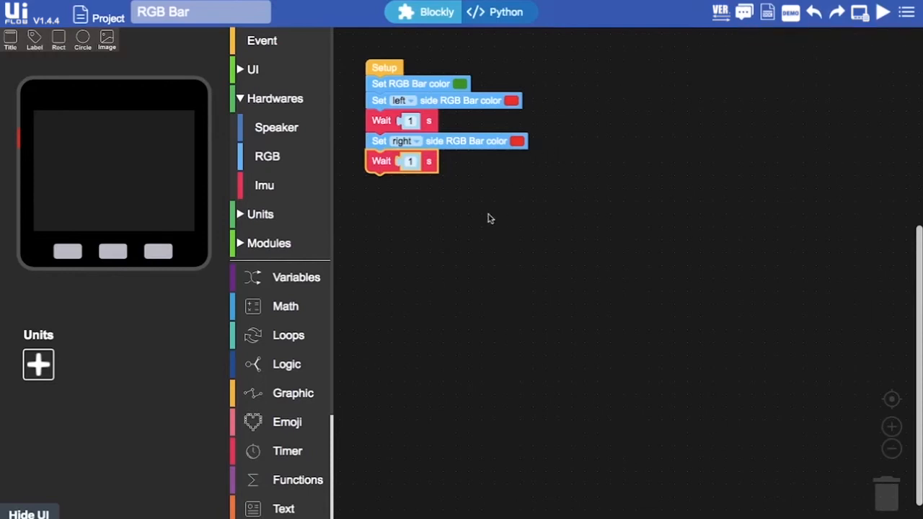
mouse_move(427, 234)
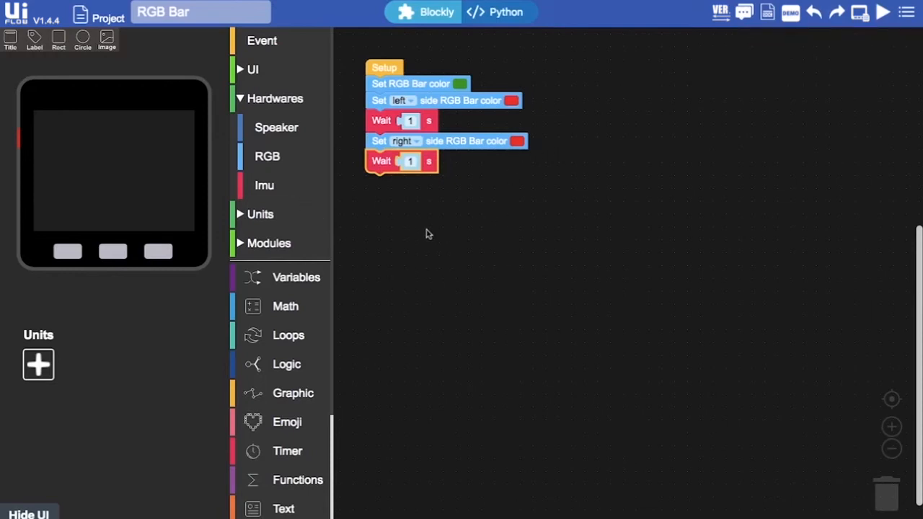
mouse_move(483, 190)
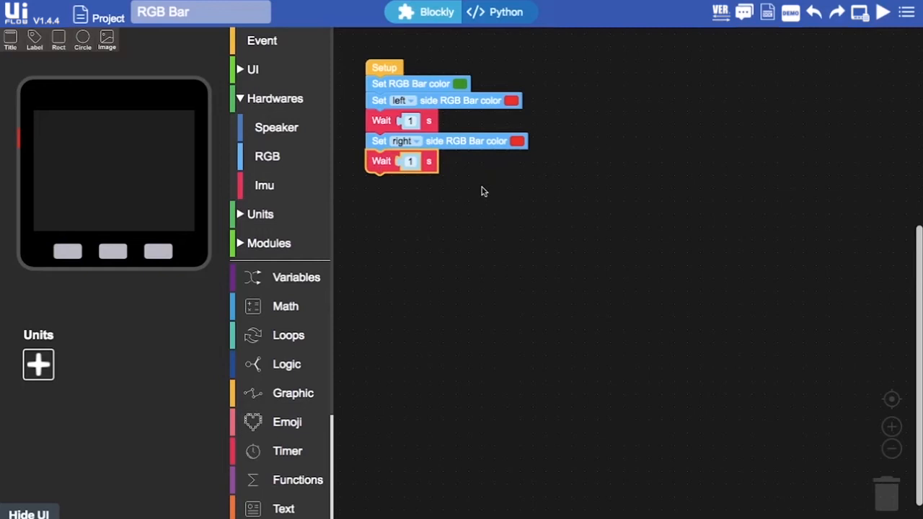
mouse_move(423, 256)
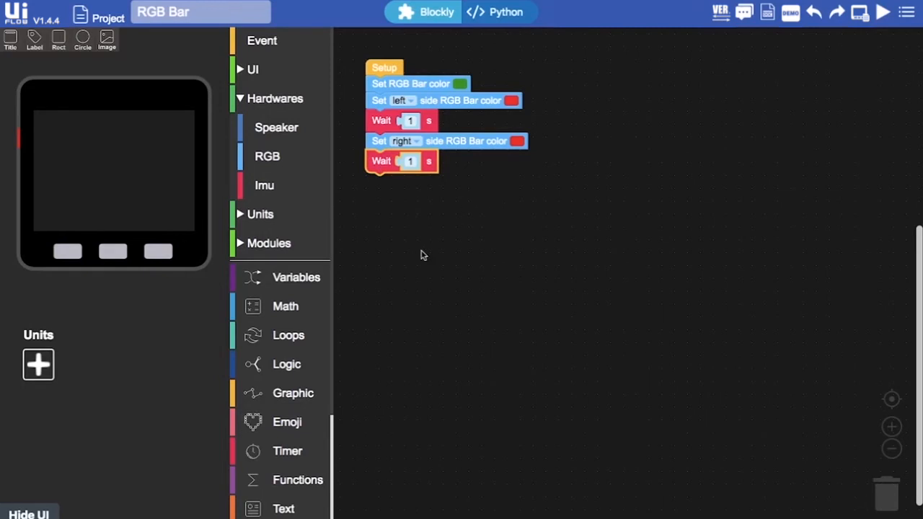
mouse_move(267, 155)
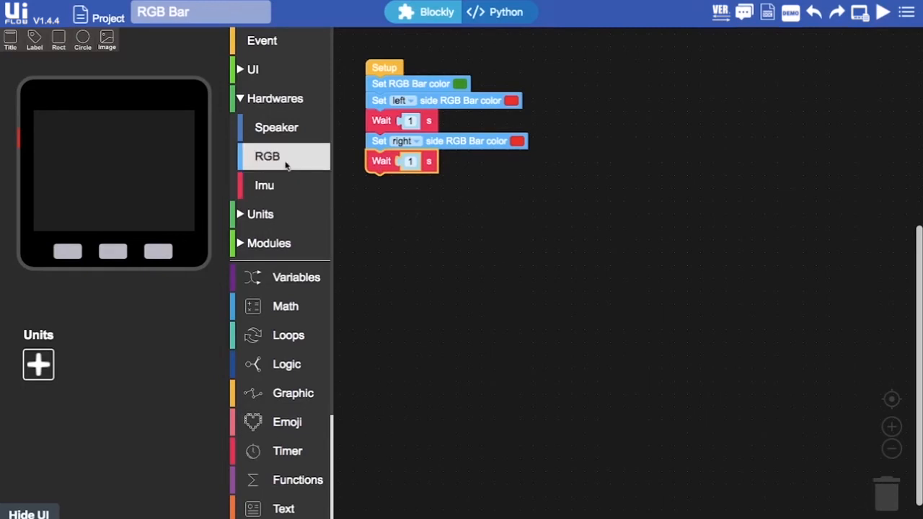
Step: Add a 'Set the 1 RGB color' block to Setup and duplicate it for further LEDs
left_click(268, 156)
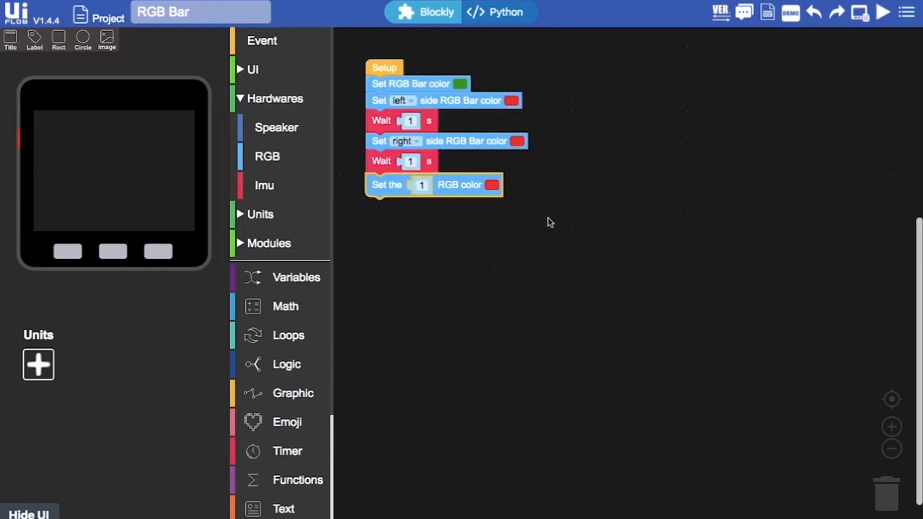
mouse_move(435, 248)
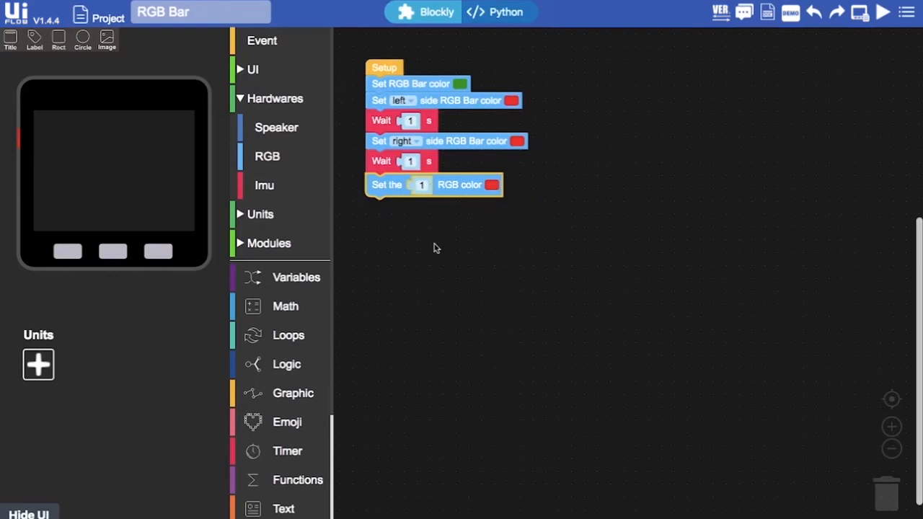
mouse_move(403, 213)
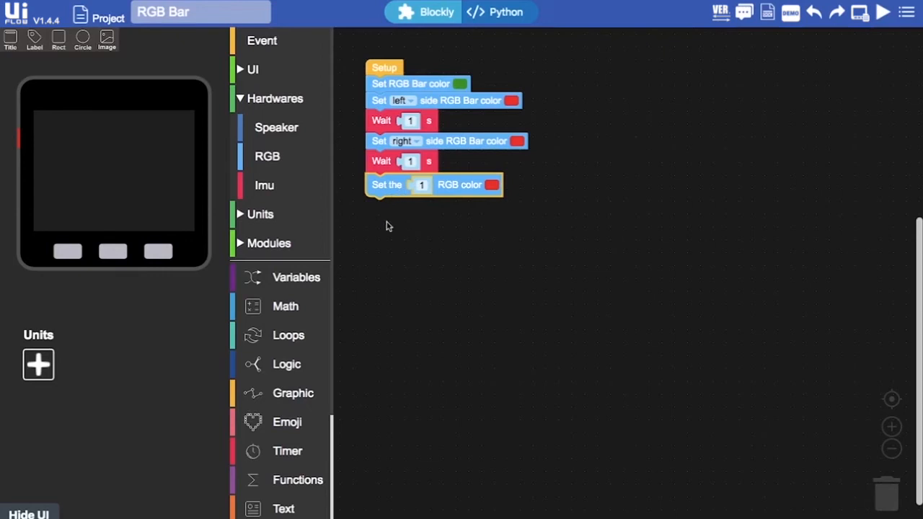
left_click(422, 185)
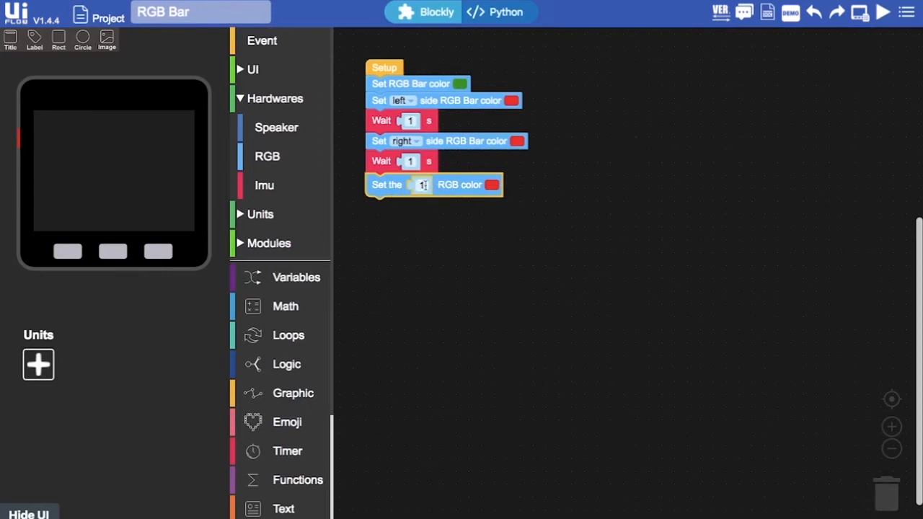
right_click(390, 185)
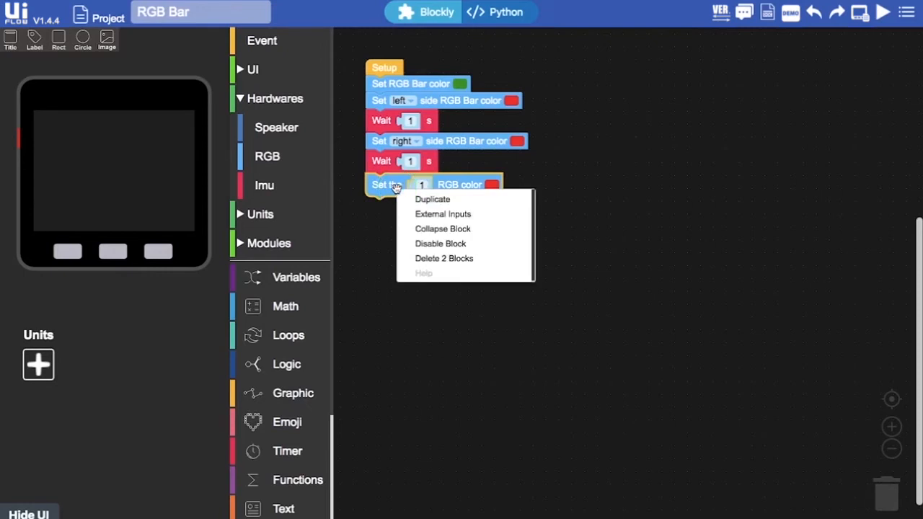
left_click(433, 199)
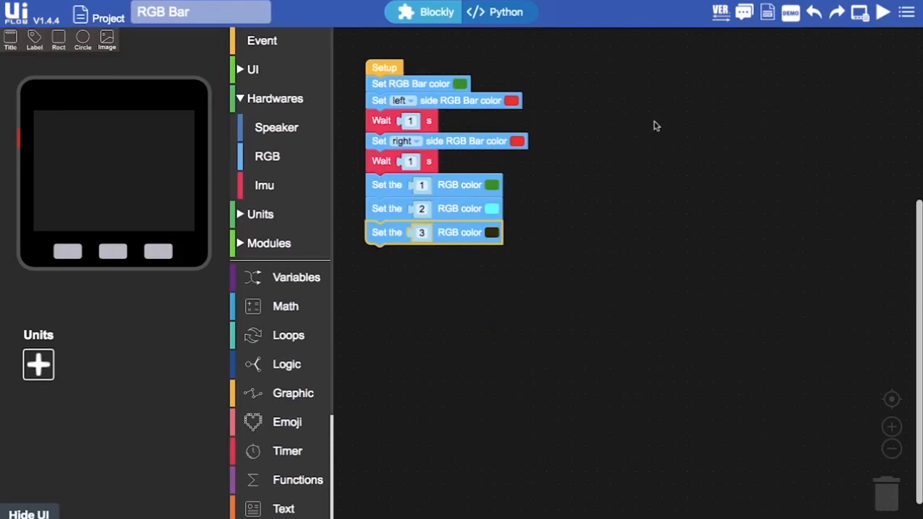
Step: Run the code and bring up the RGB palette for the R G B whole-bar block
left_click(883, 11)
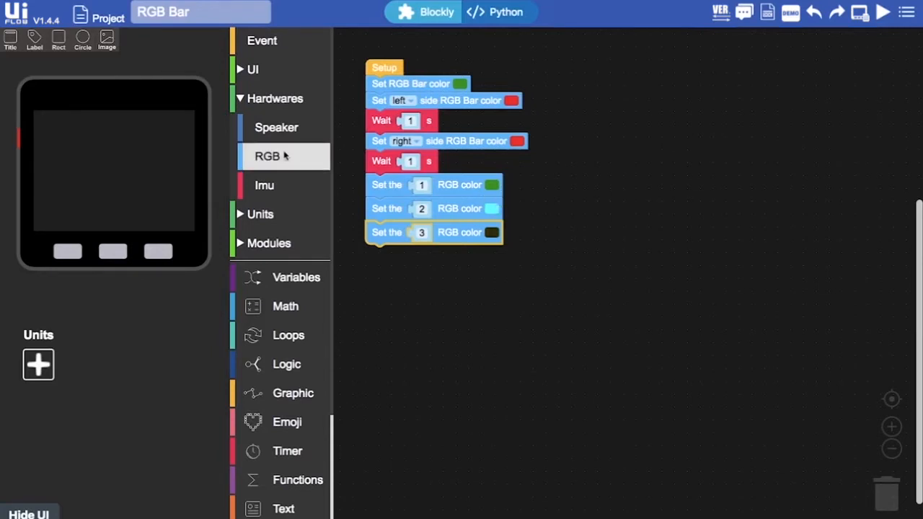
left_click(269, 156)
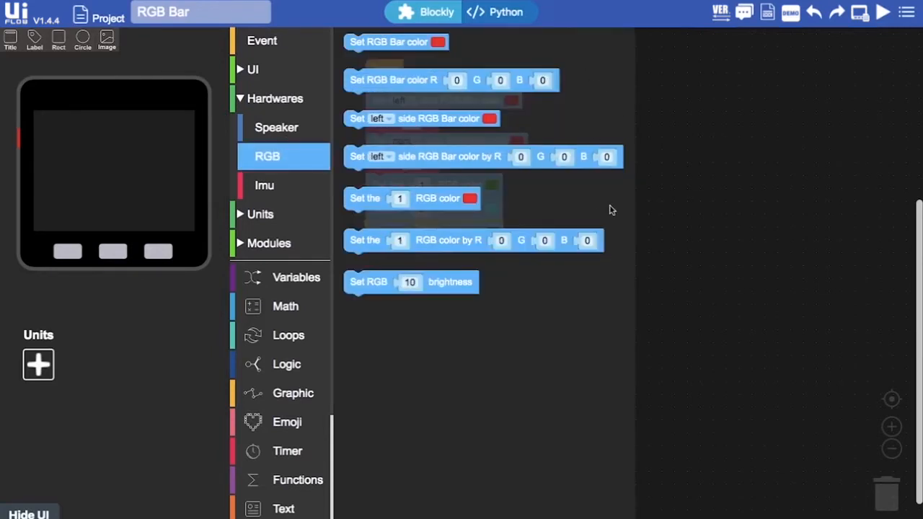
mouse_move(450, 81)
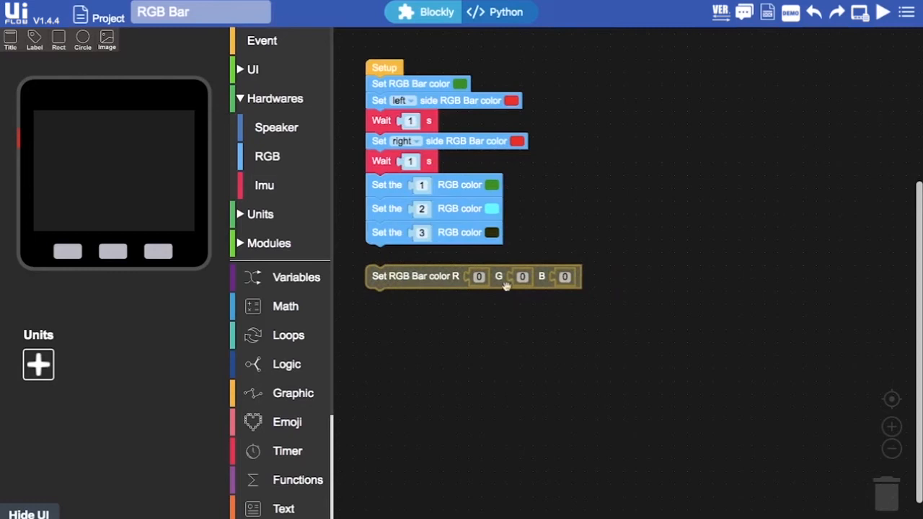
mouse_move(456, 280)
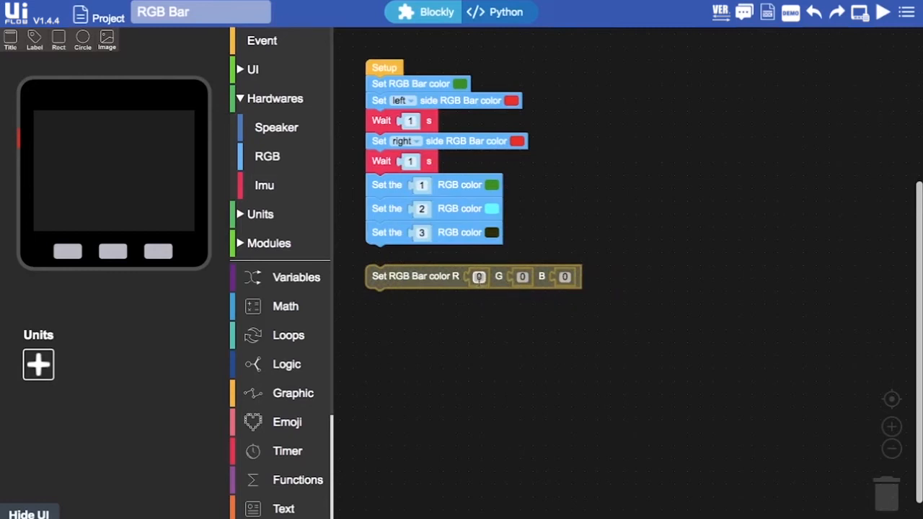
mouse_move(427, 279)
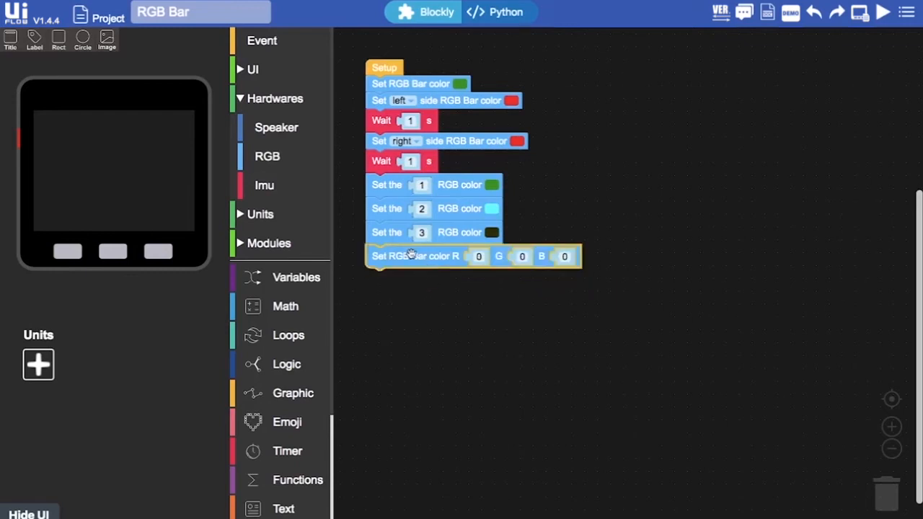
mouse_move(460, 330)
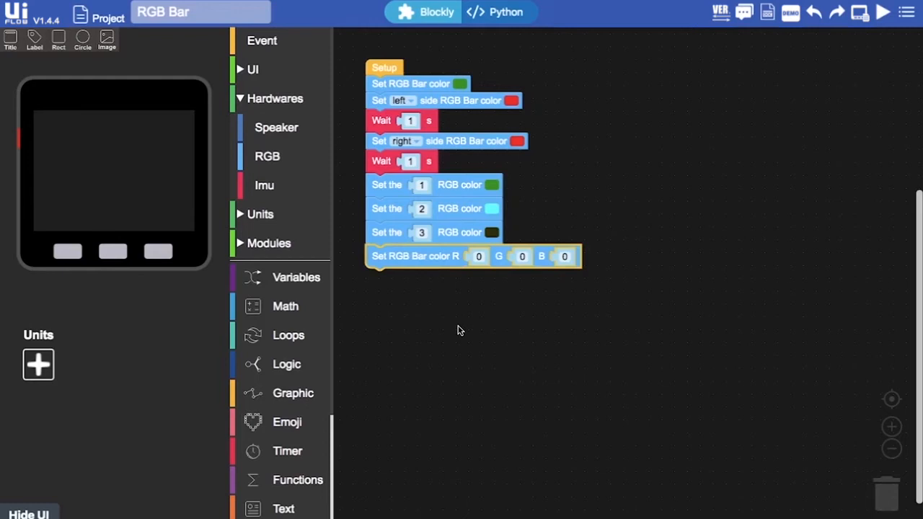
mouse_move(477, 330)
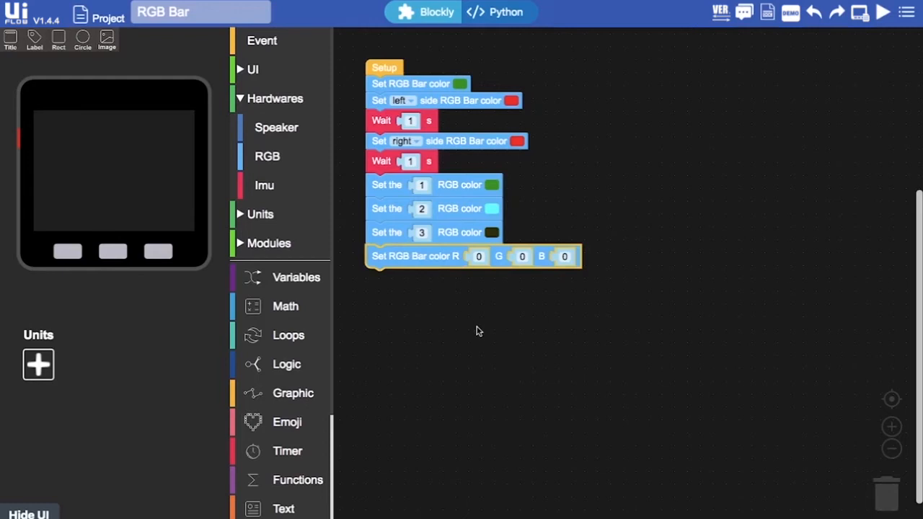
mouse_move(585, 309)
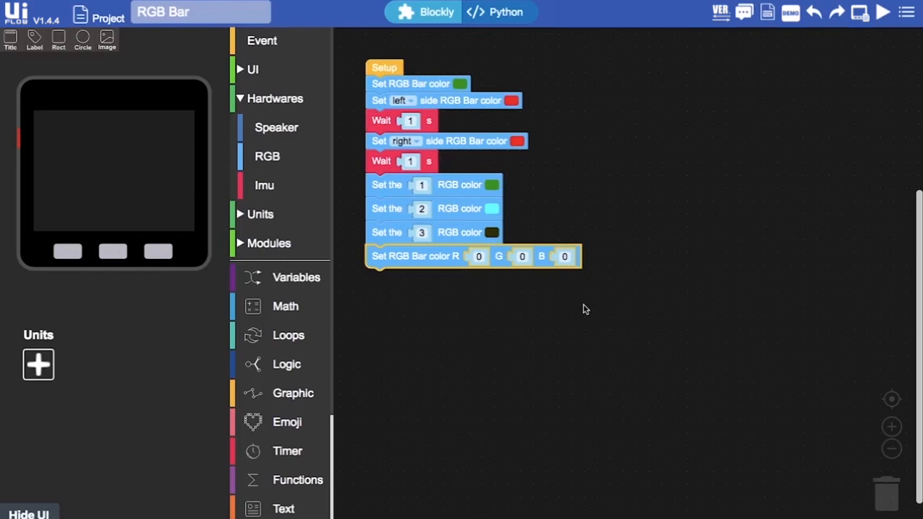
mouse_move(617, 288)
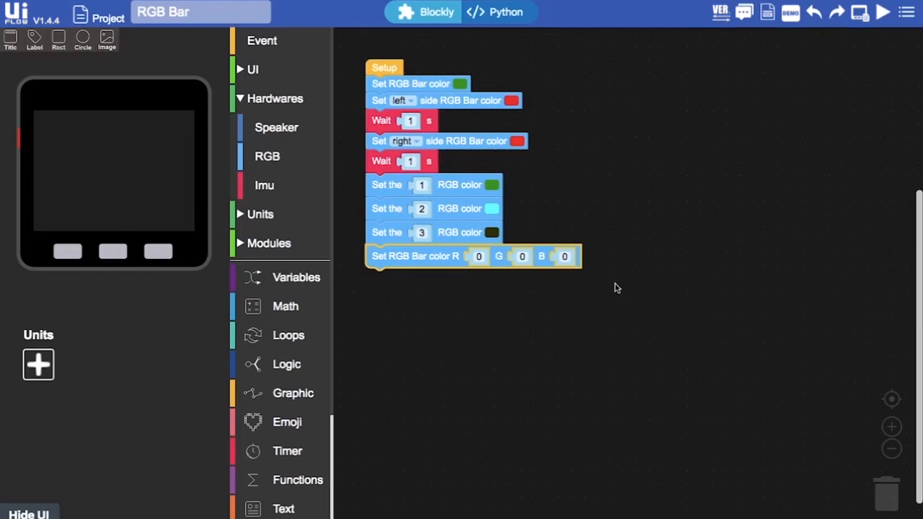
mouse_move(591, 198)
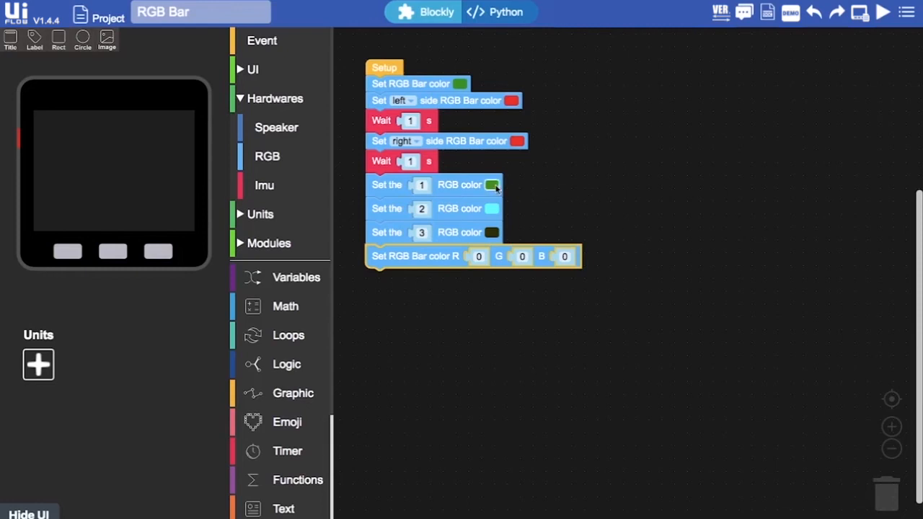
left_click(492, 185)
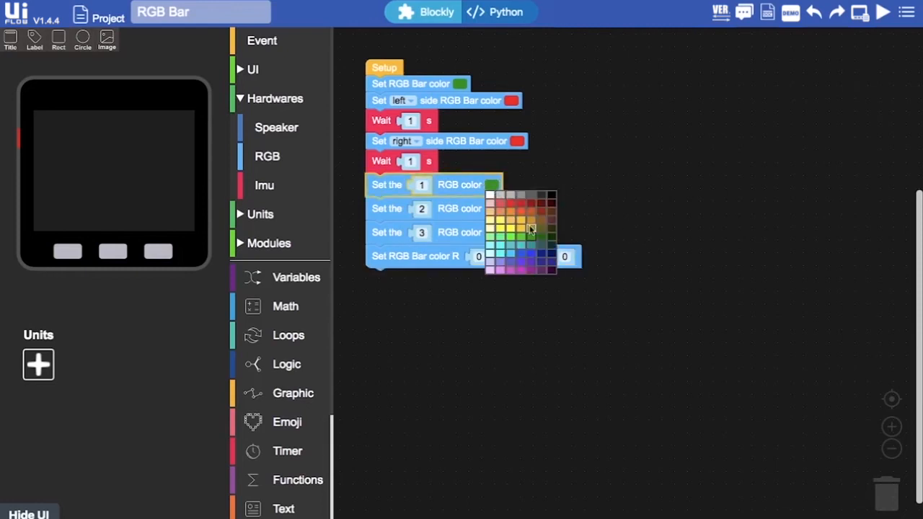
left_click(512, 228)
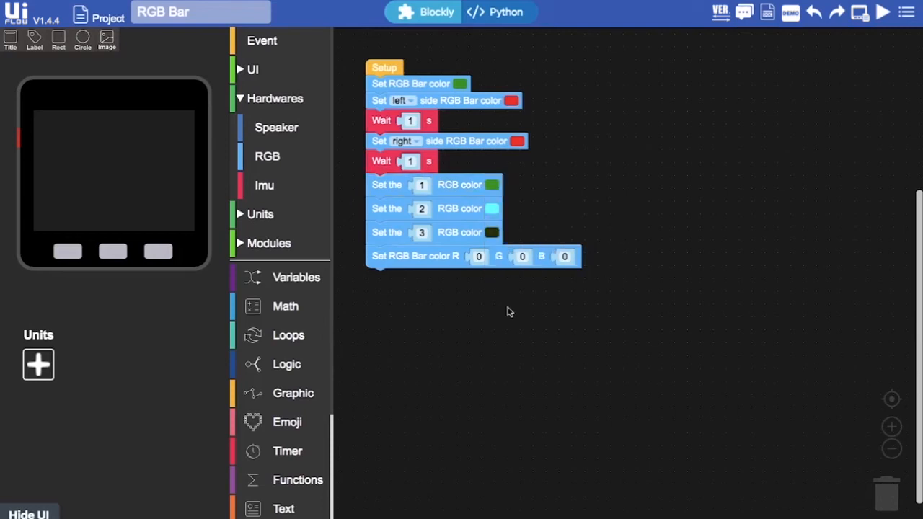
left_click(479, 257)
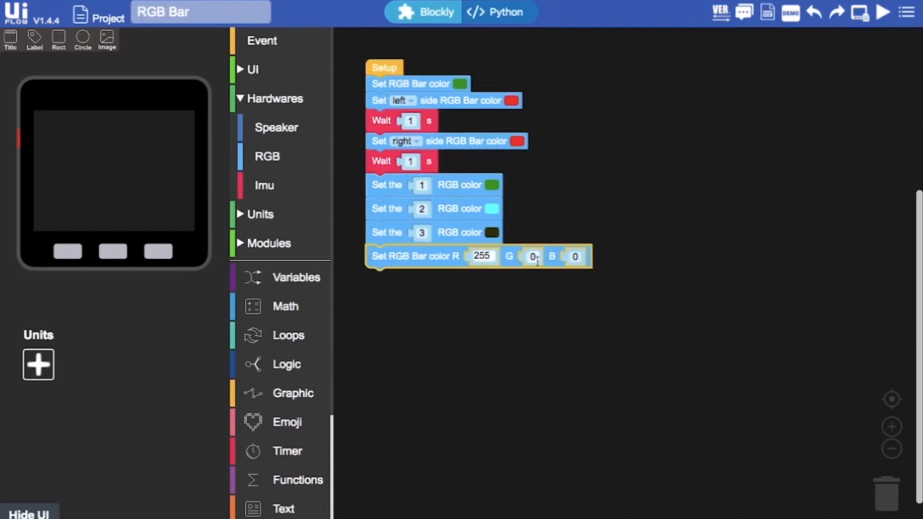
type("255")
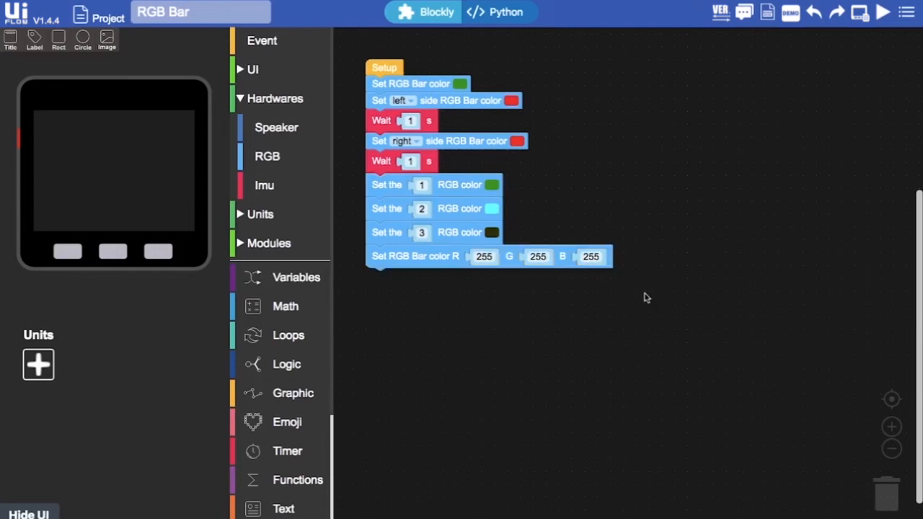
mouse_move(671, 301)
type("0")
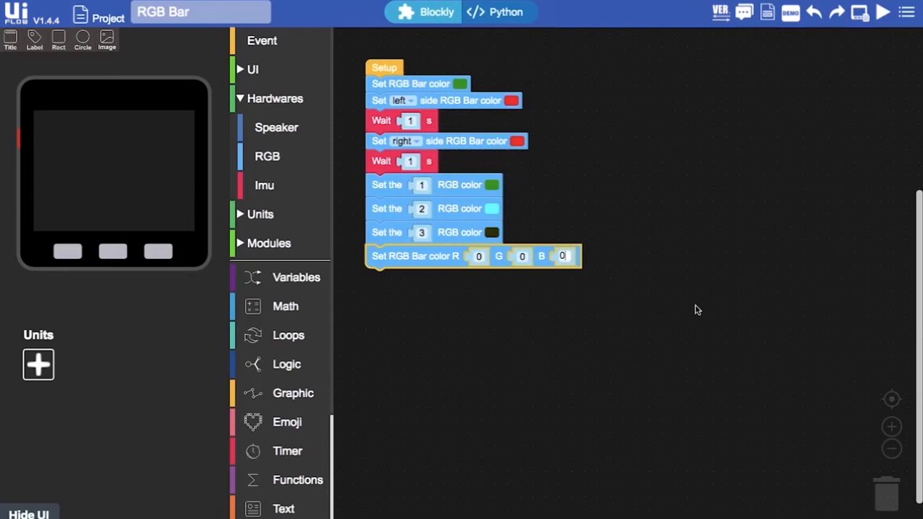
mouse_move(720, 294)
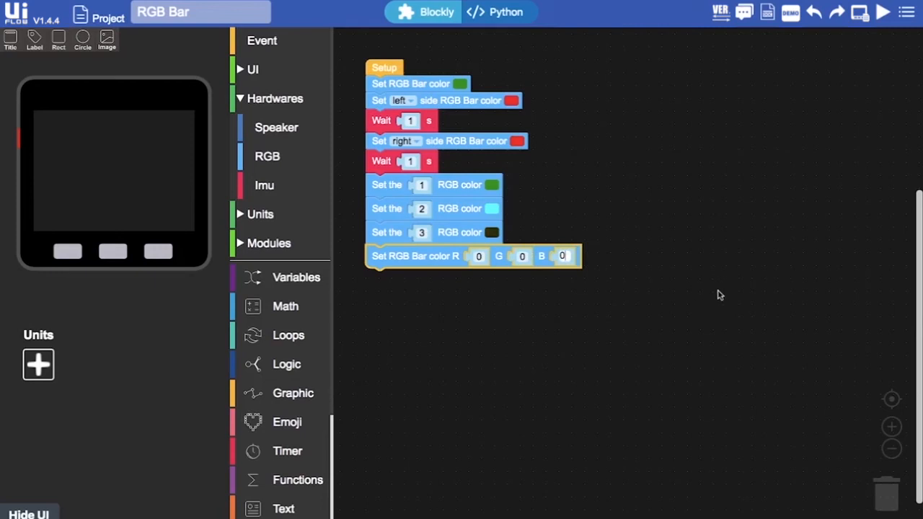
mouse_move(652, 317)
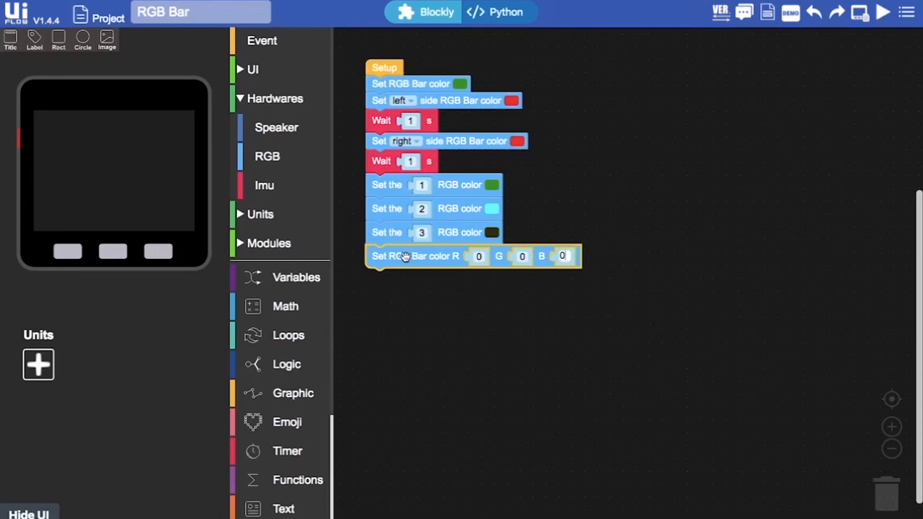
mouse_move(650, 302)
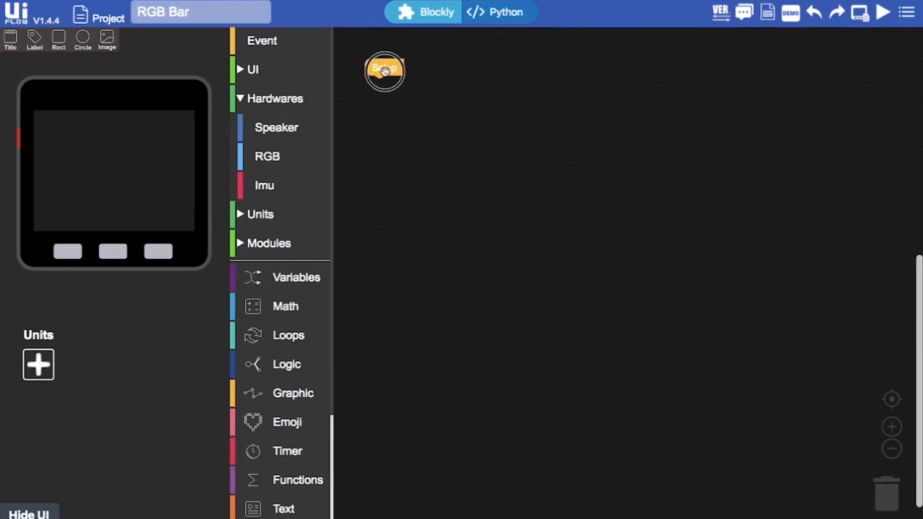
Step: Place a 'Set left side RGB Bar color' red block inside the Loop
left_click_drag(384, 70, 421, 106)
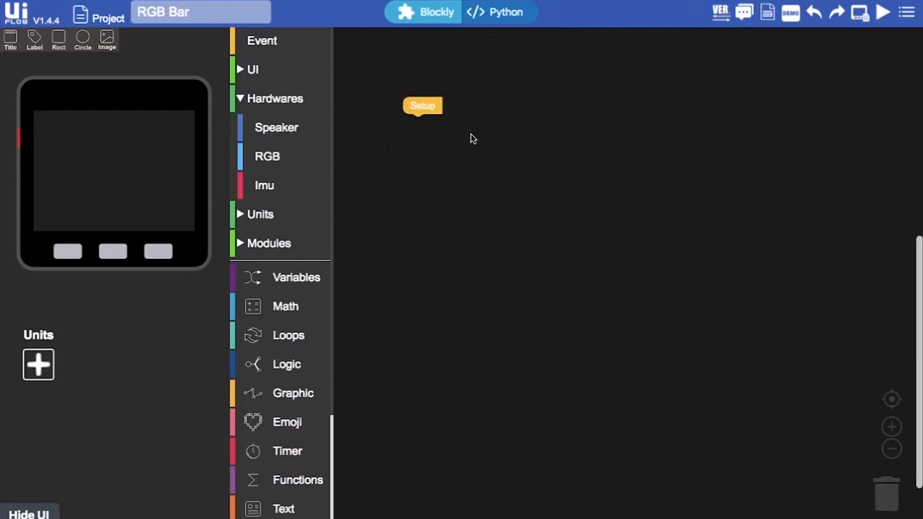
mouse_move(262, 41)
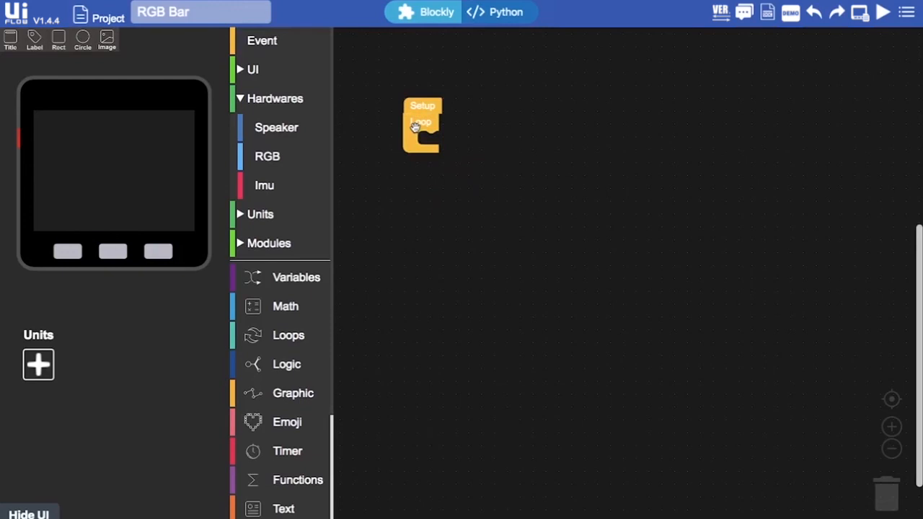
mouse_move(469, 138)
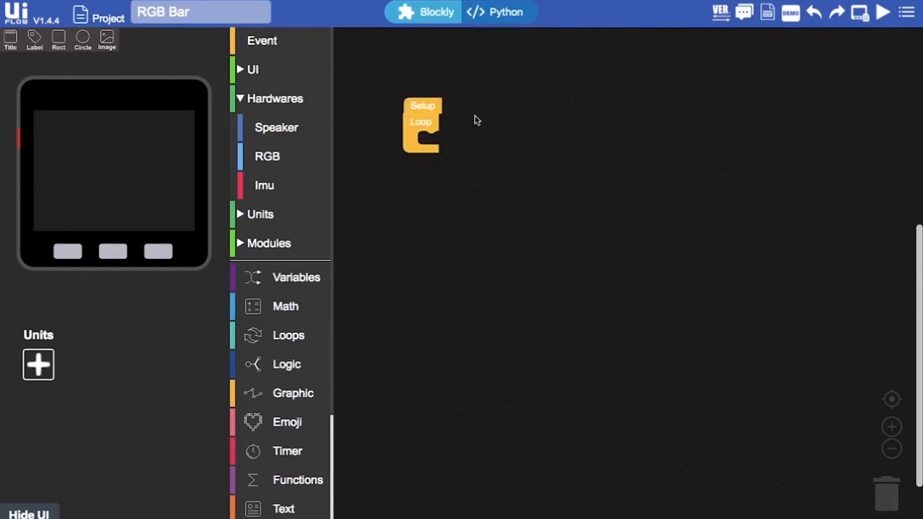
mouse_move(462, 124)
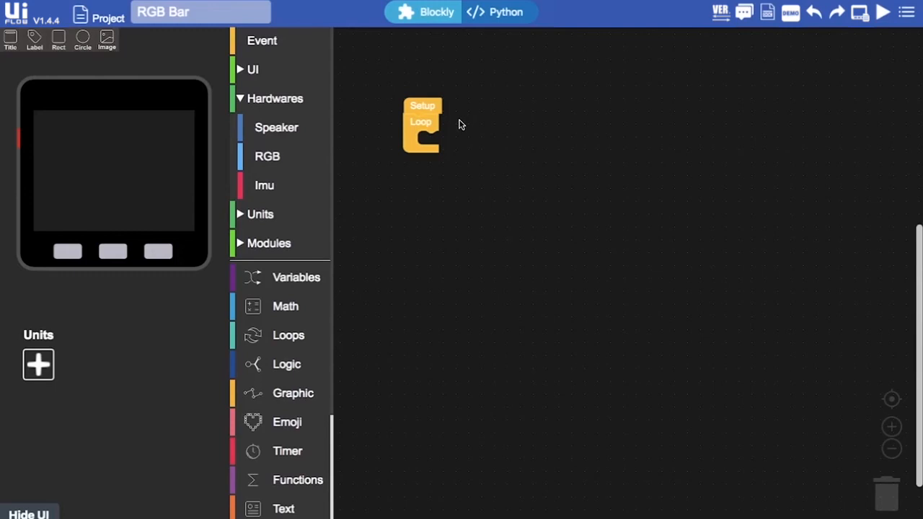
mouse_move(267, 156)
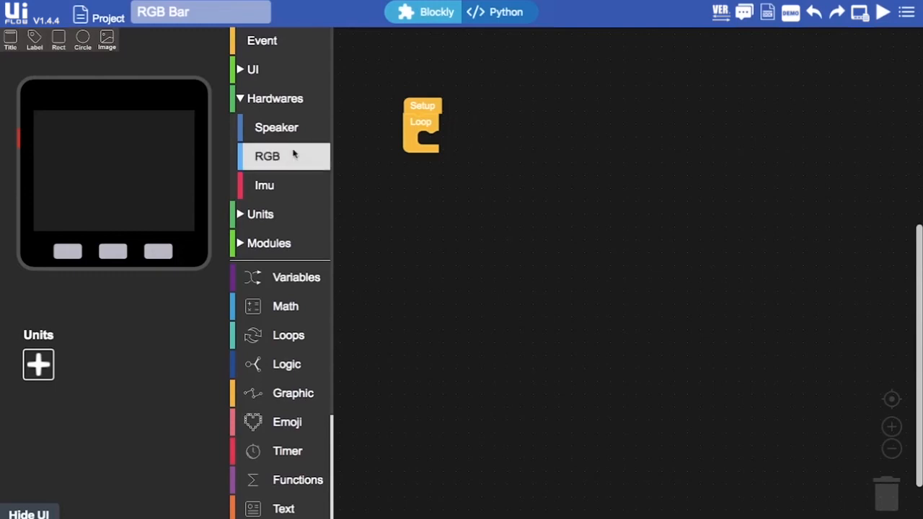
left_click(267, 156)
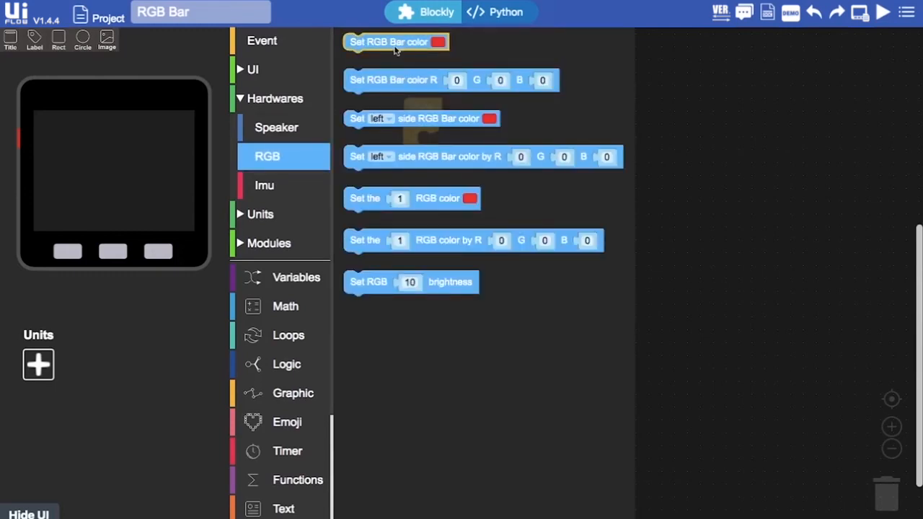
left_click_drag(422, 118, 425, 129)
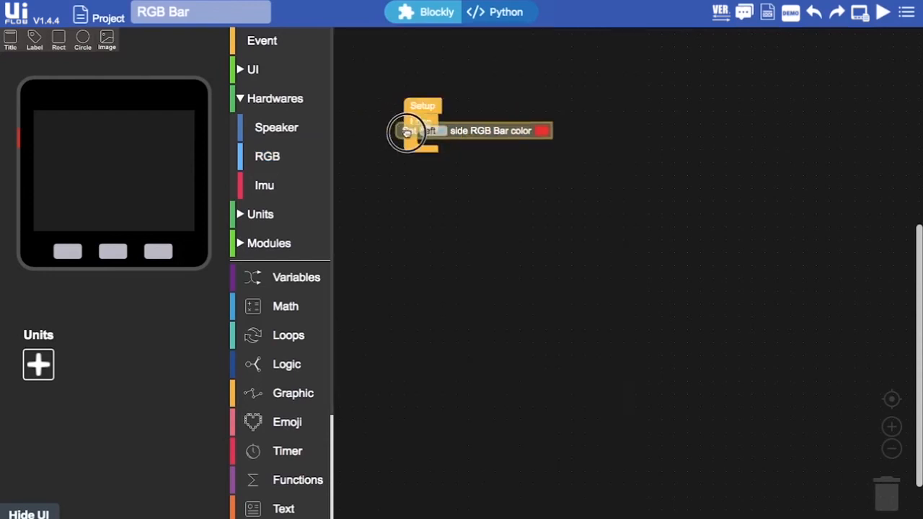
left_click_drag(407, 130, 430, 139)
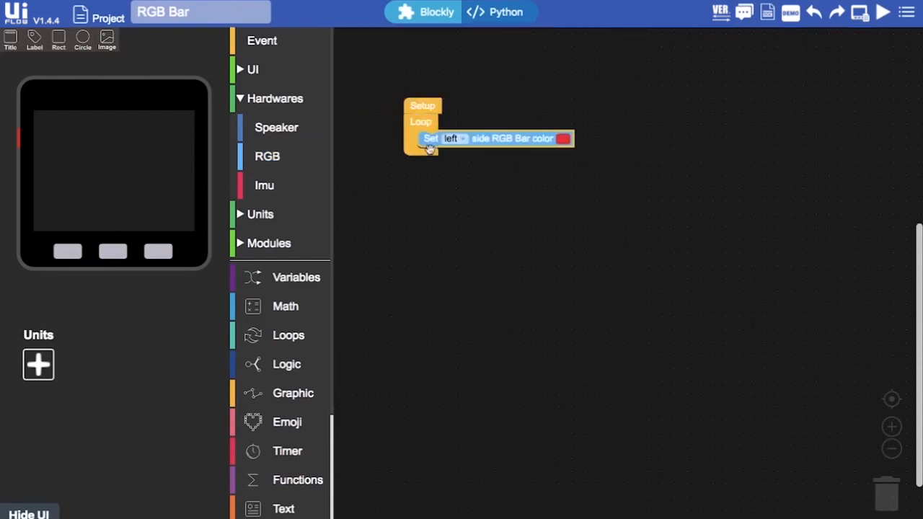
mouse_move(537, 138)
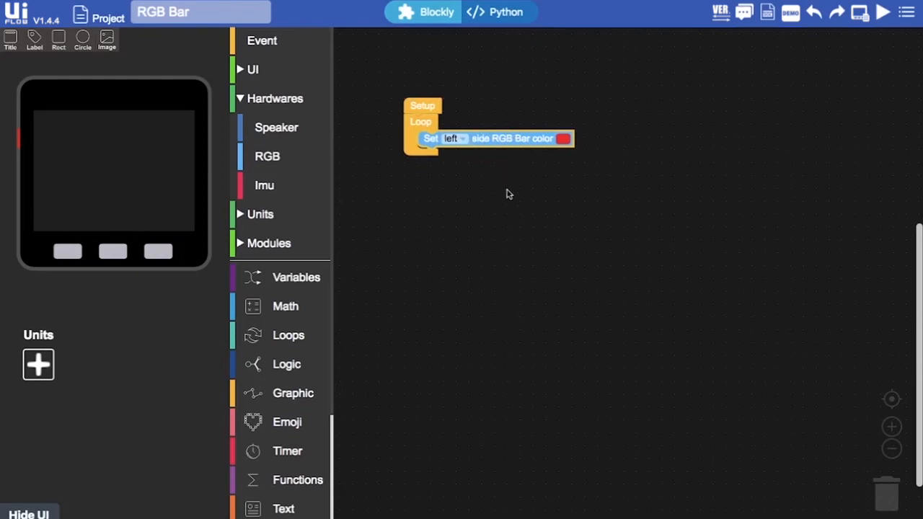
mouse_move(543, 222)
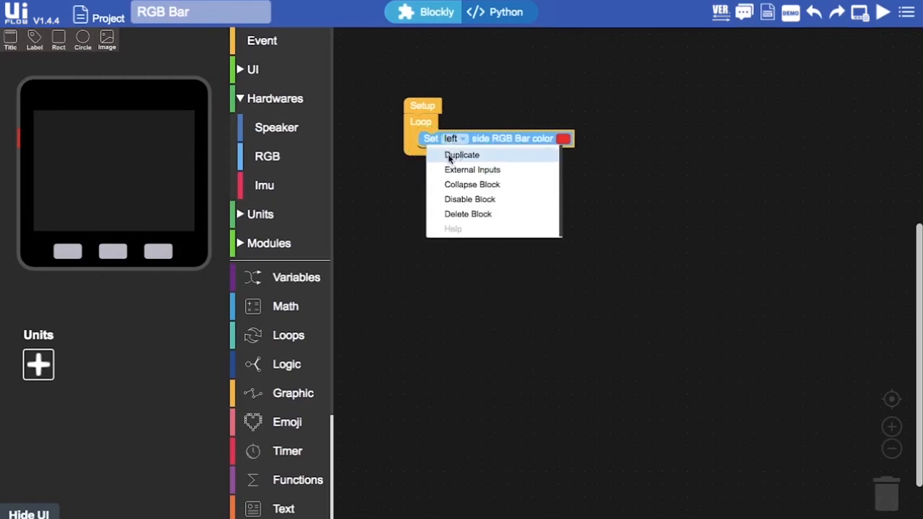
Step: Duplicate the left-side block and set the second one's colour to black (off)
left_click(462, 154)
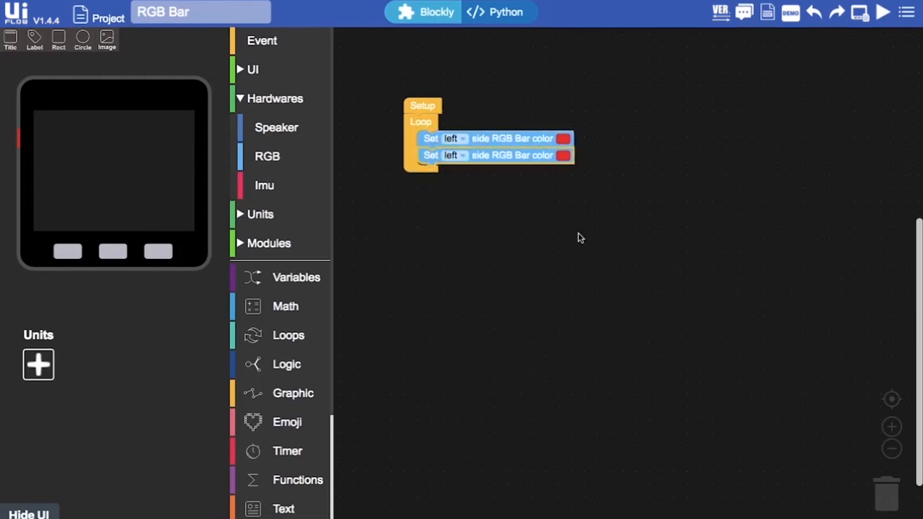
mouse_move(667, 236)
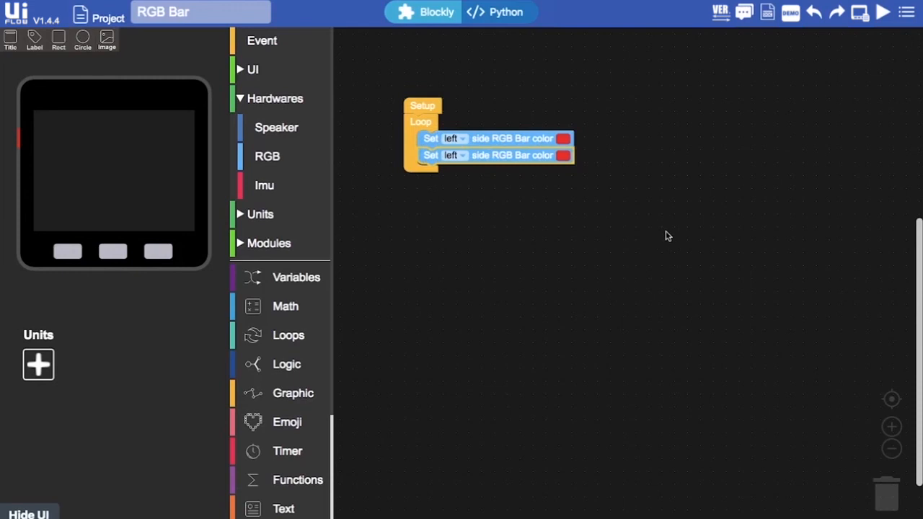
mouse_move(666, 183)
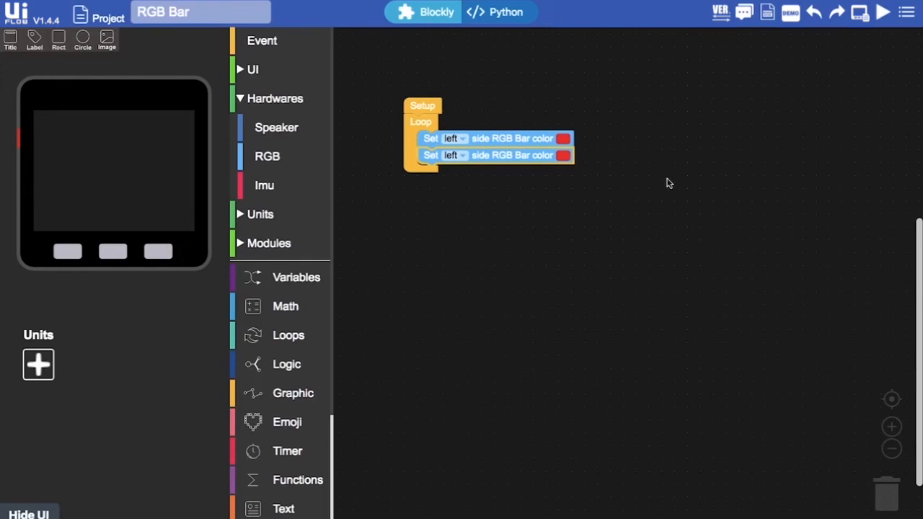
mouse_move(589, 165)
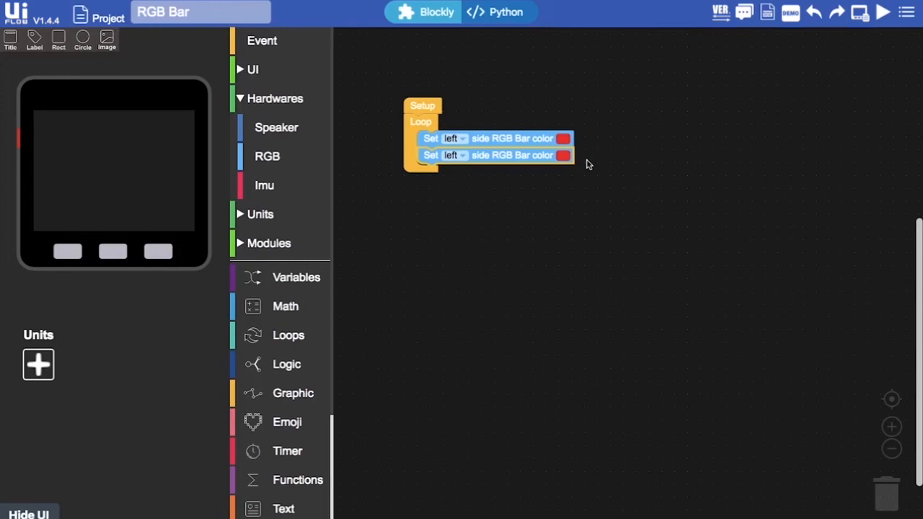
left_click(564, 155)
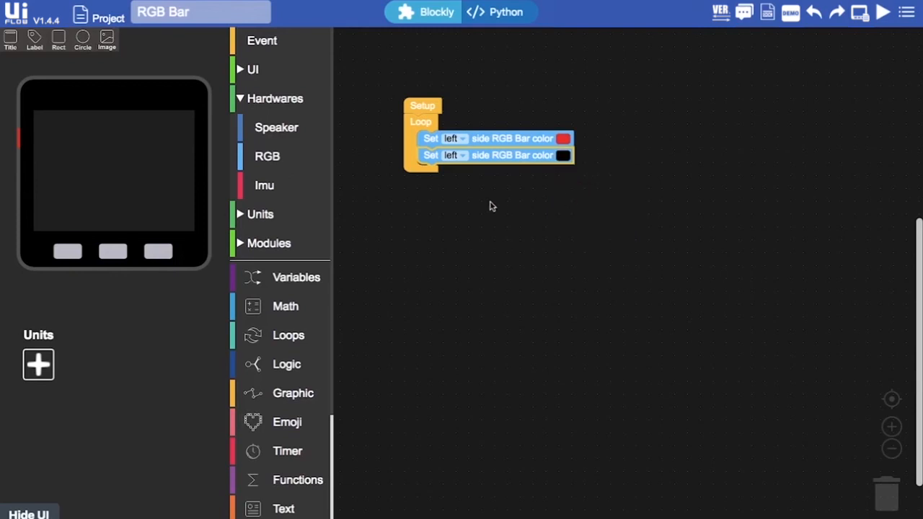
mouse_move(727, 265)
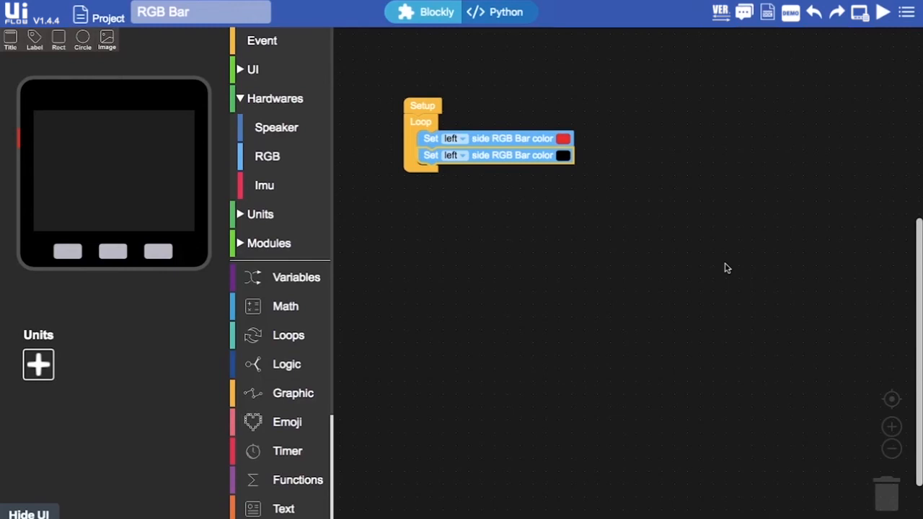
mouse_move(277, 127)
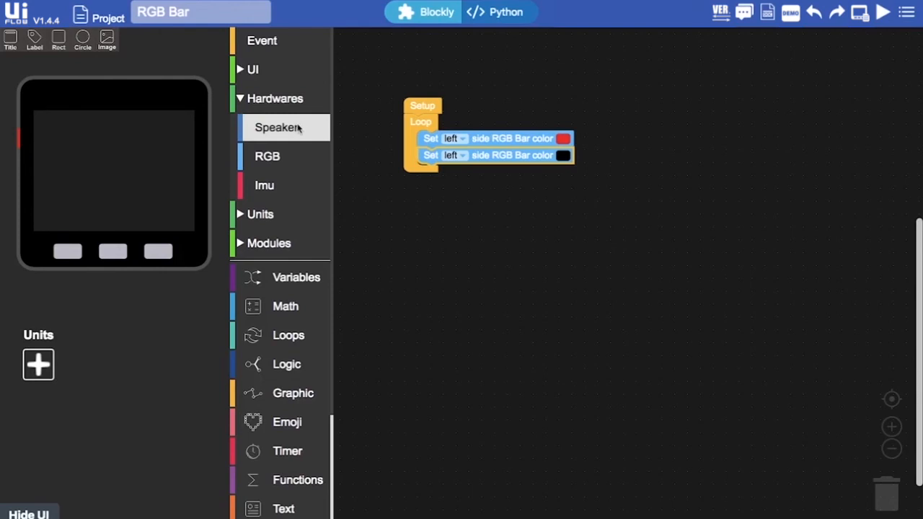
Step: Add a Speaker play-tone block after the left-bar blocks, note High C for 1 beat
left_click(277, 127)
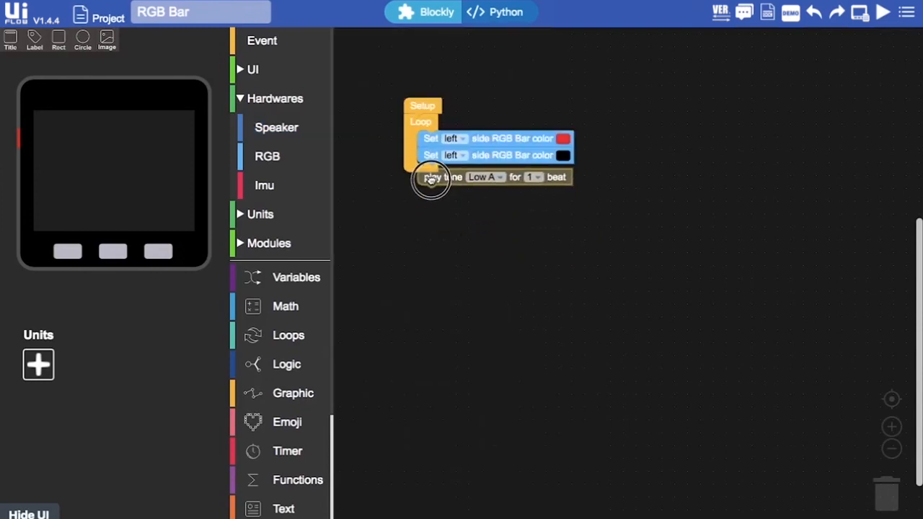
left_click(485, 176)
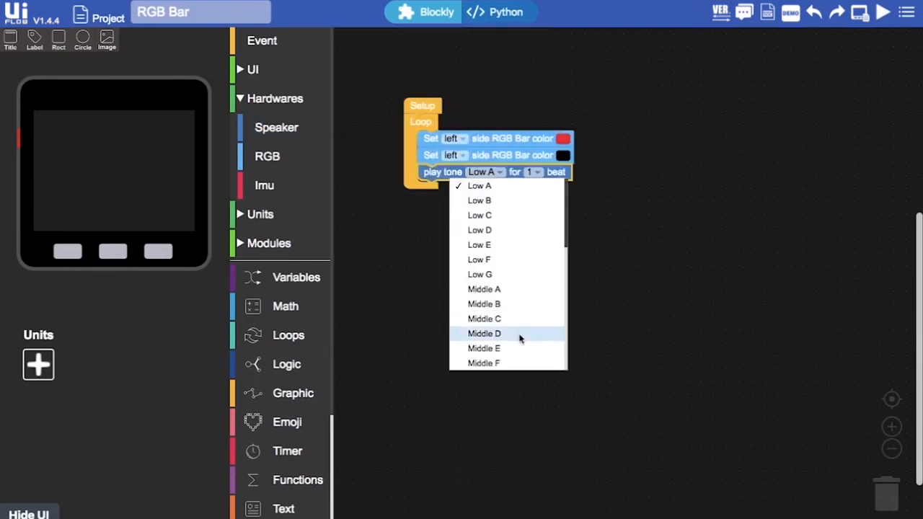
scroll("down", 3)
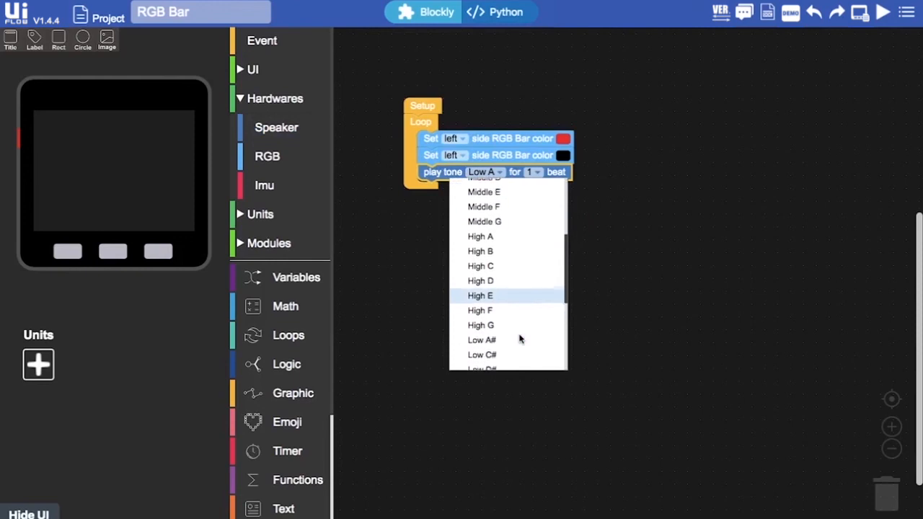
scroll("up", 3)
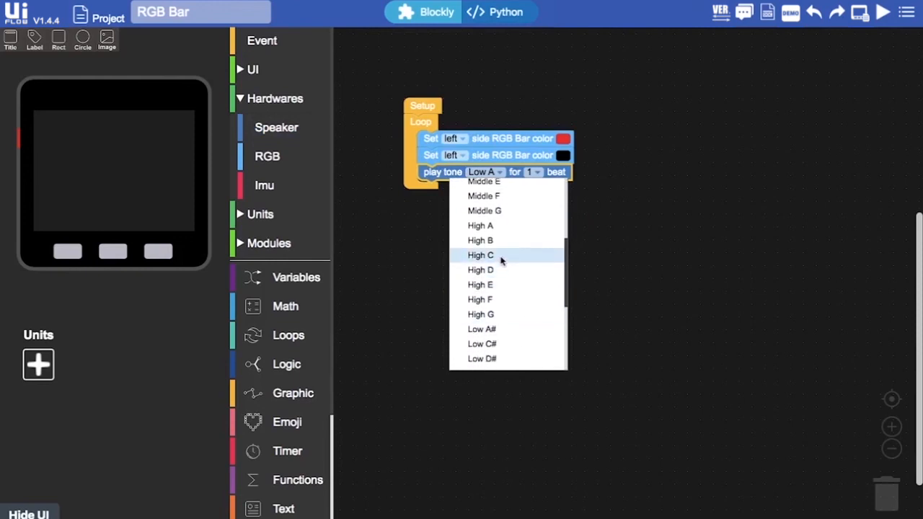
left_click(481, 256)
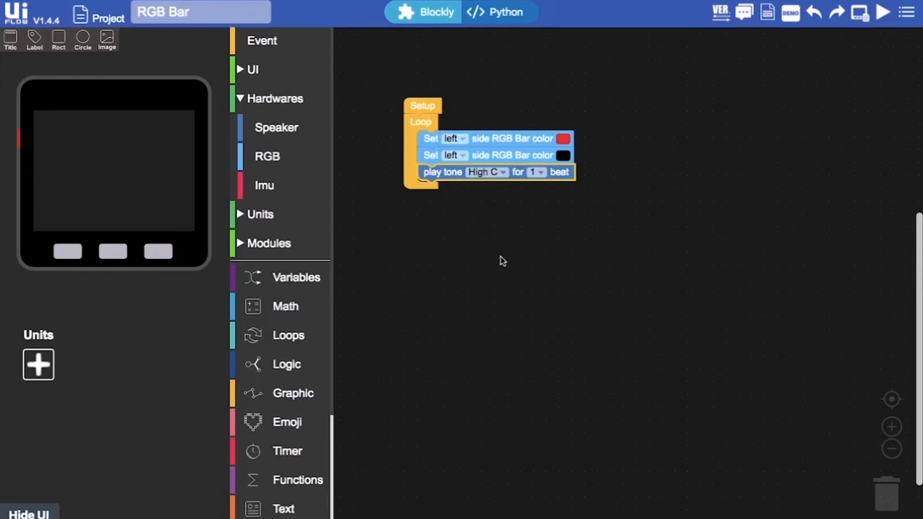
mouse_move(435, 267)
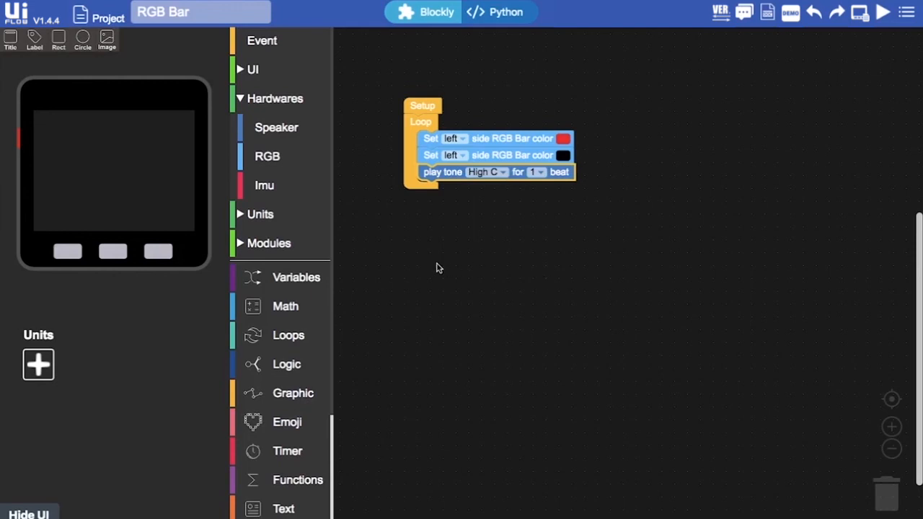
mouse_move(277, 127)
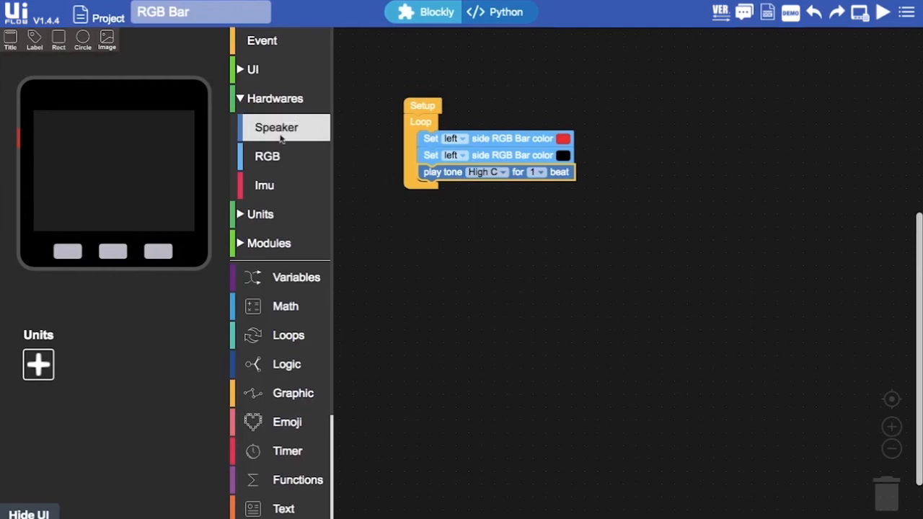
Step: Duplicate a colour block, switch it to the right side and duplicate it again
right_click(491, 138)
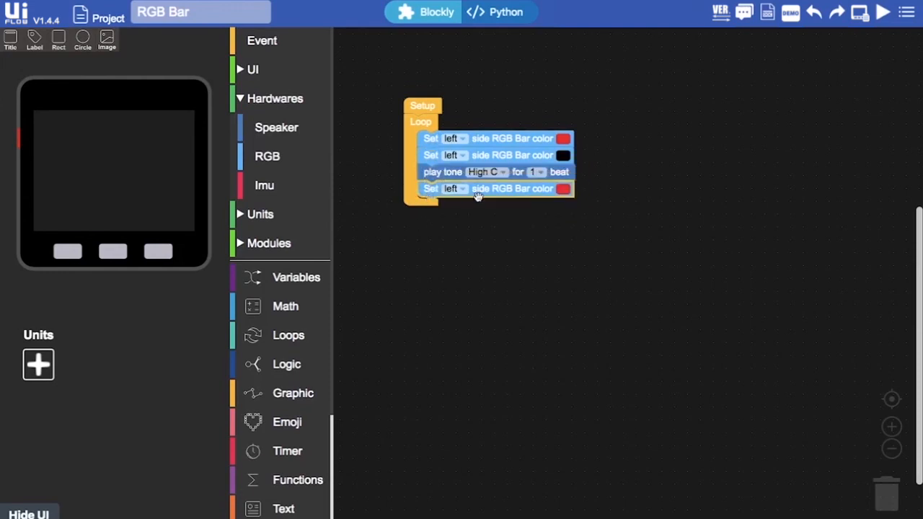
left_click(453, 187)
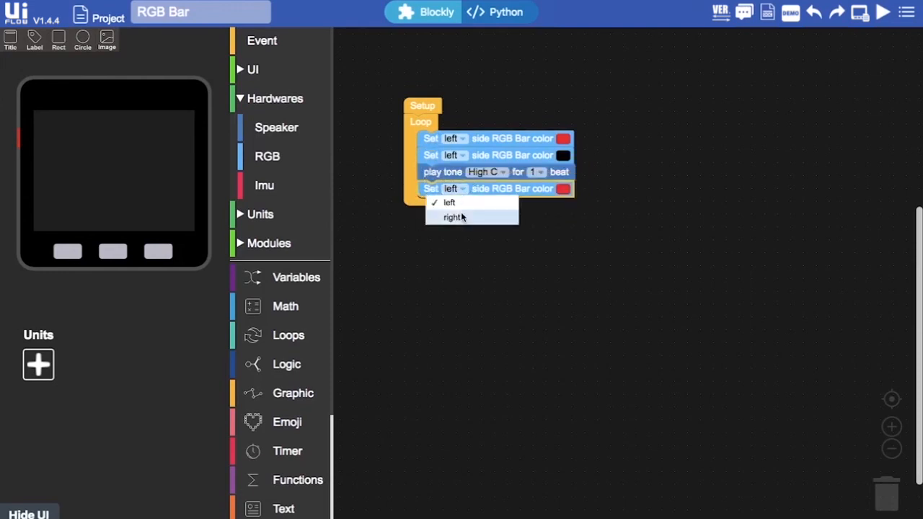
left_click(453, 217)
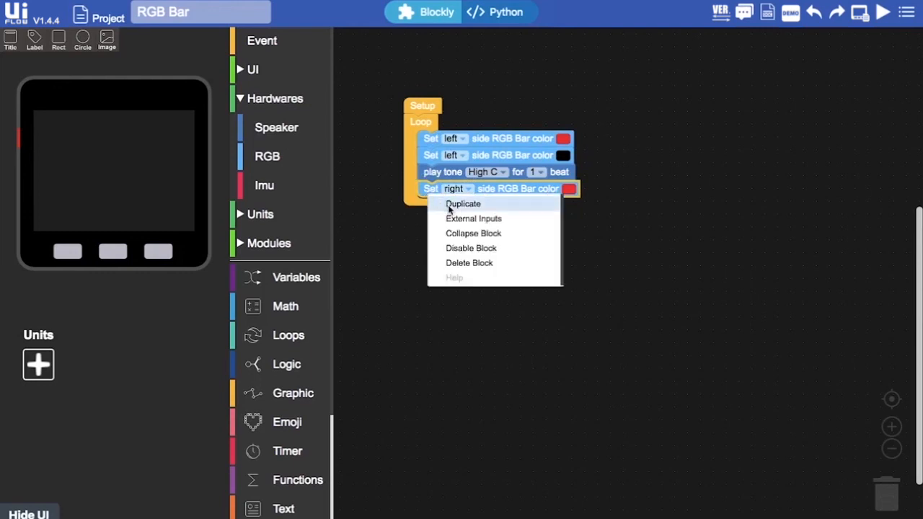
left_click(463, 204)
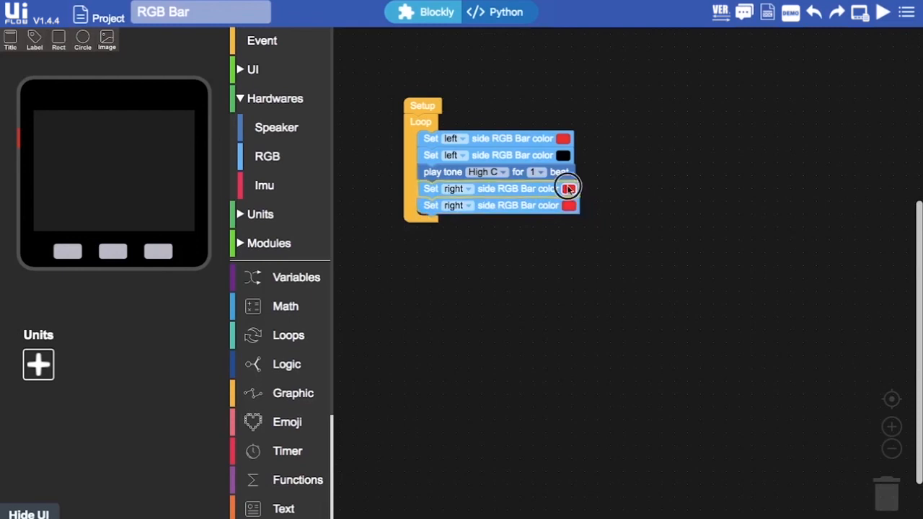
Step: Set the first right-side block to blue and the second to black
left_click(567, 187)
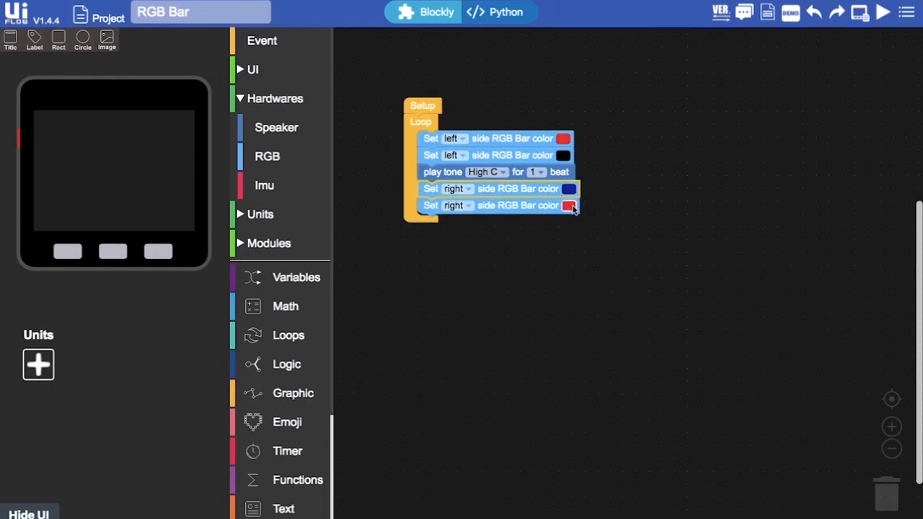
left_click(568, 205)
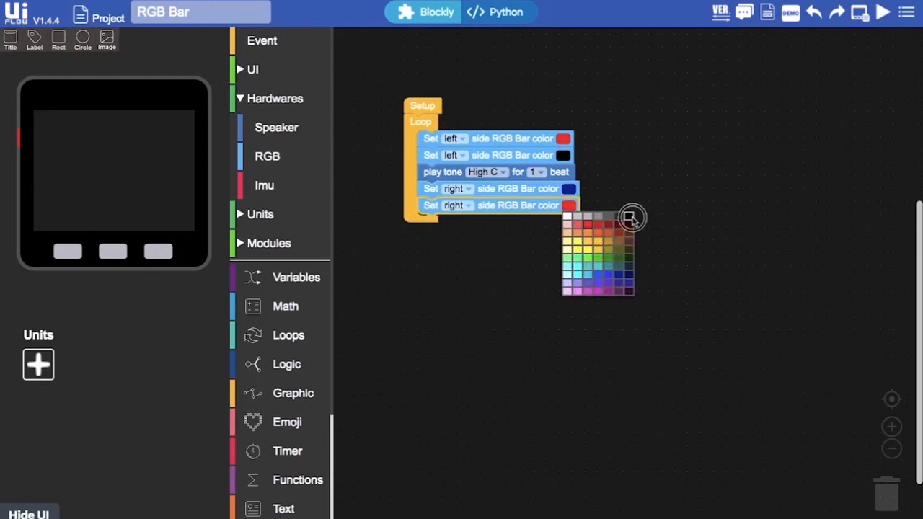
left_click(632, 217)
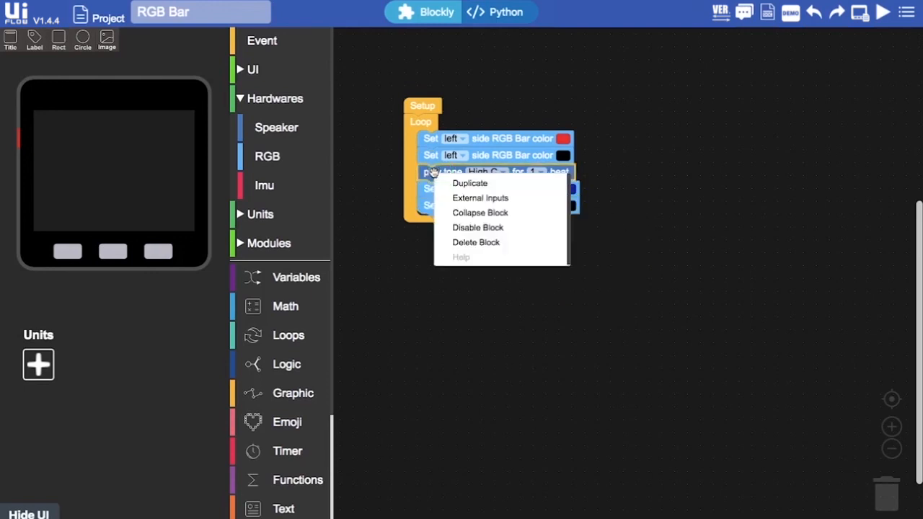
Step: Duplicate the High C tone block and set the copy's note to Middle G#
left_click(470, 182)
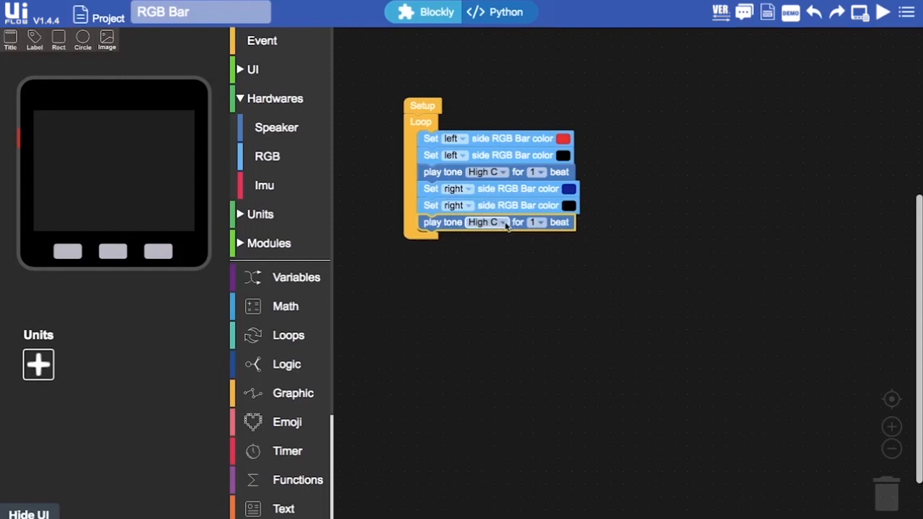
left_click(488, 222)
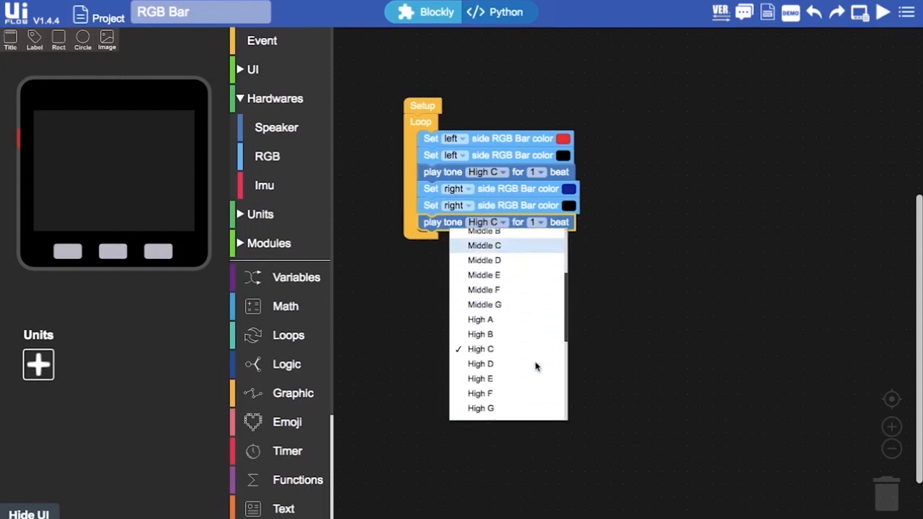
scroll("up", 3)
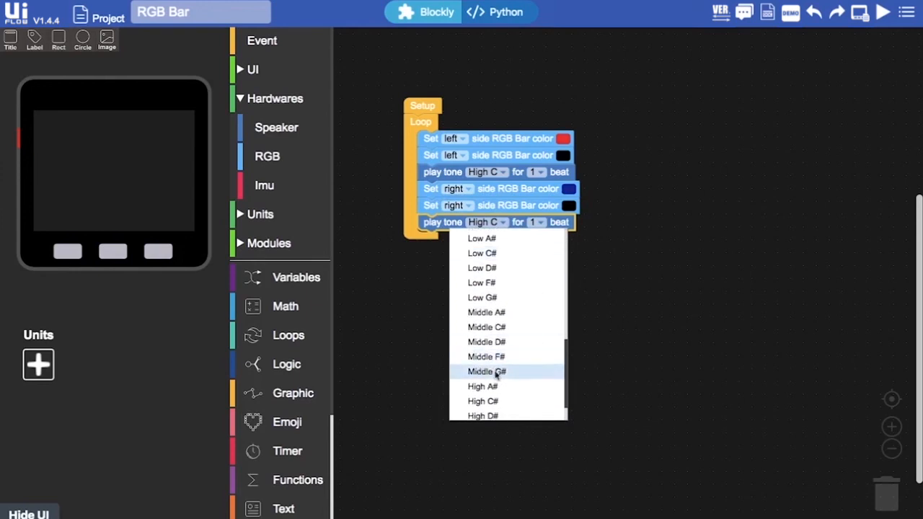
mouse_move(505, 357)
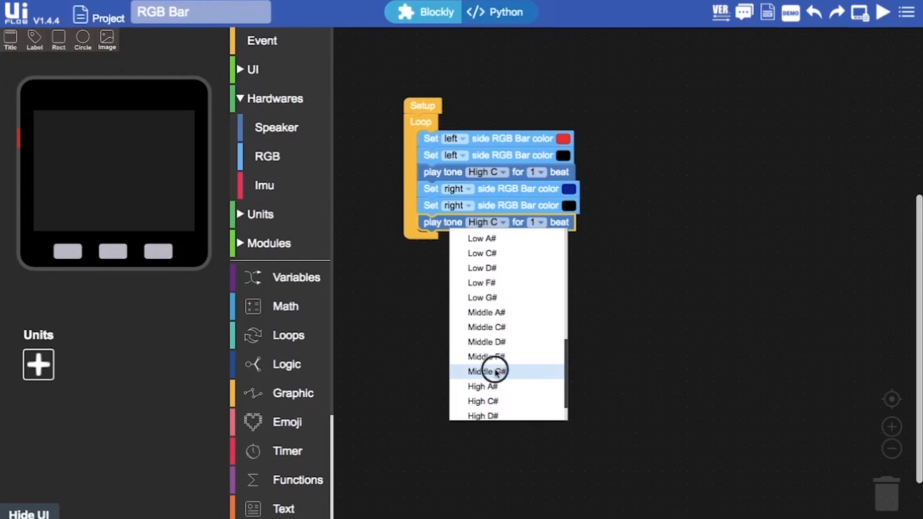
left_click(486, 372)
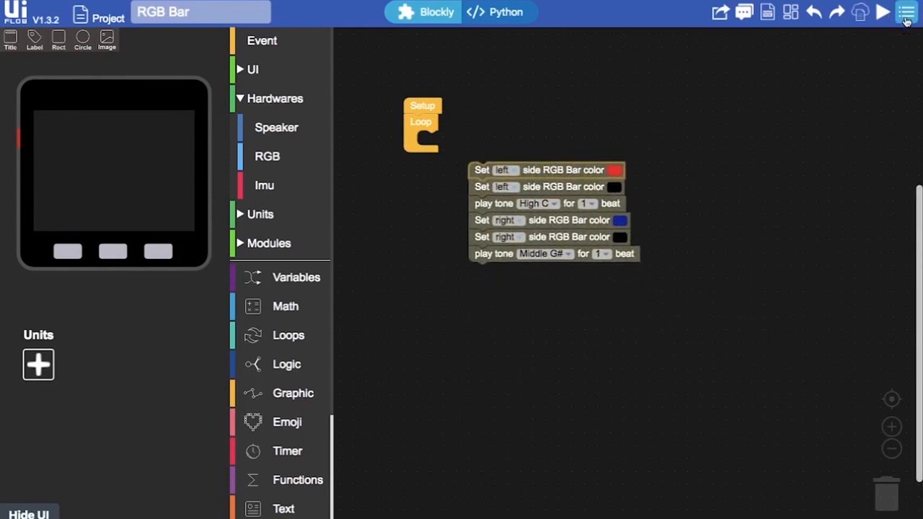
Step: Show the hamburger menu's Open, Save and Download options
left_click(906, 11)
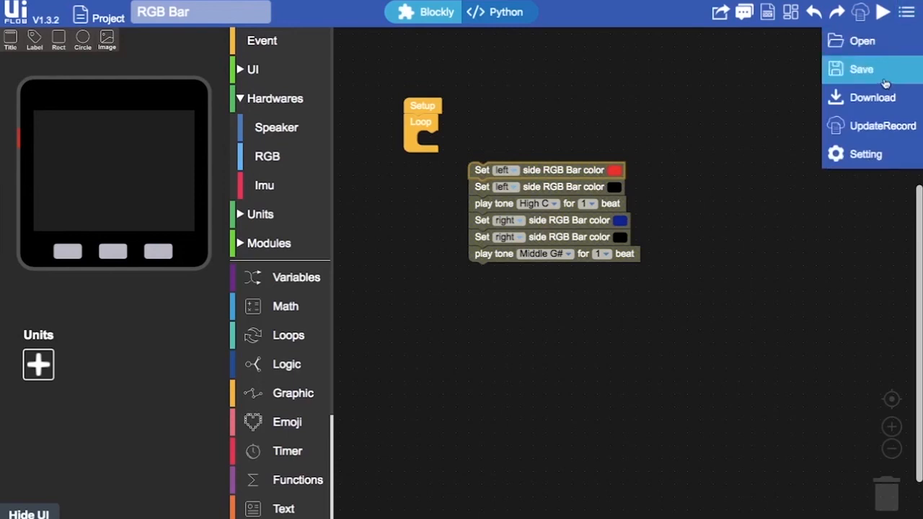
mouse_move(873, 99)
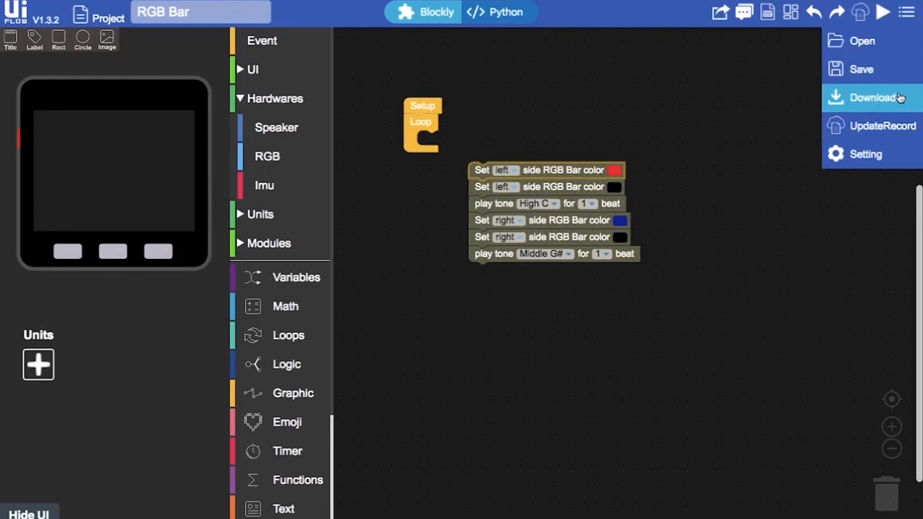
mouse_move(727, 191)
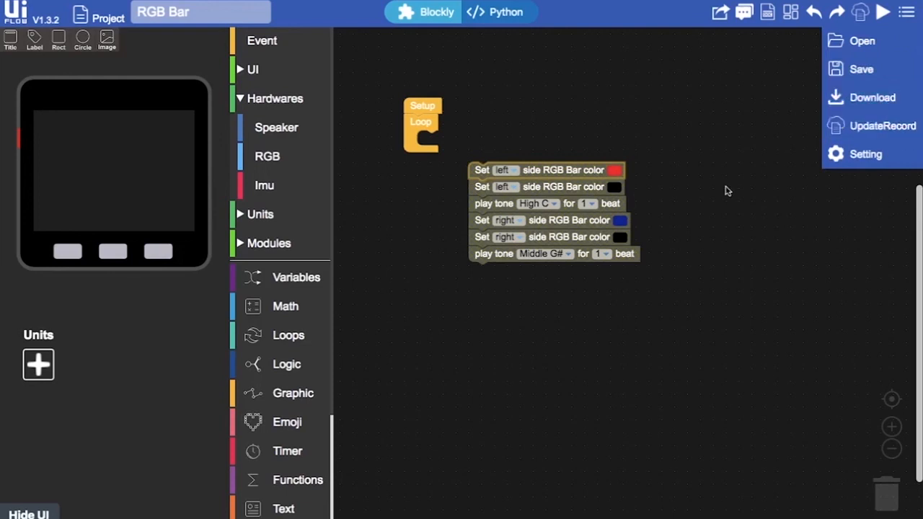
mouse_move(480, 169)
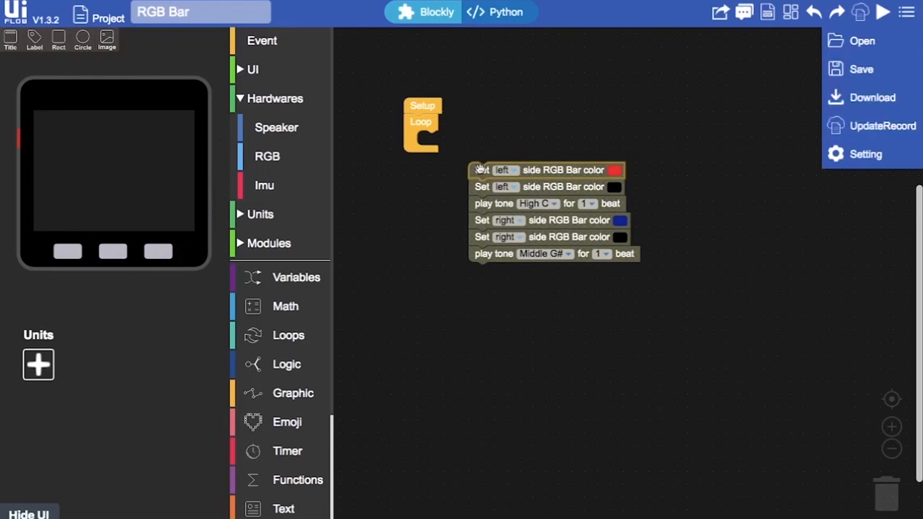